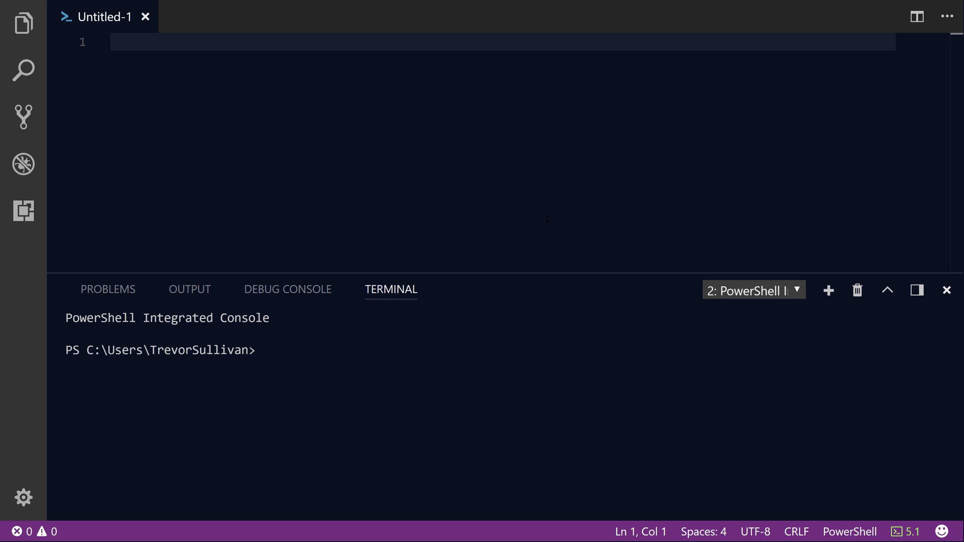
- Write Set-DefaultAWSRegion -Region us-east-2 and run it in the console
type("Set-def")
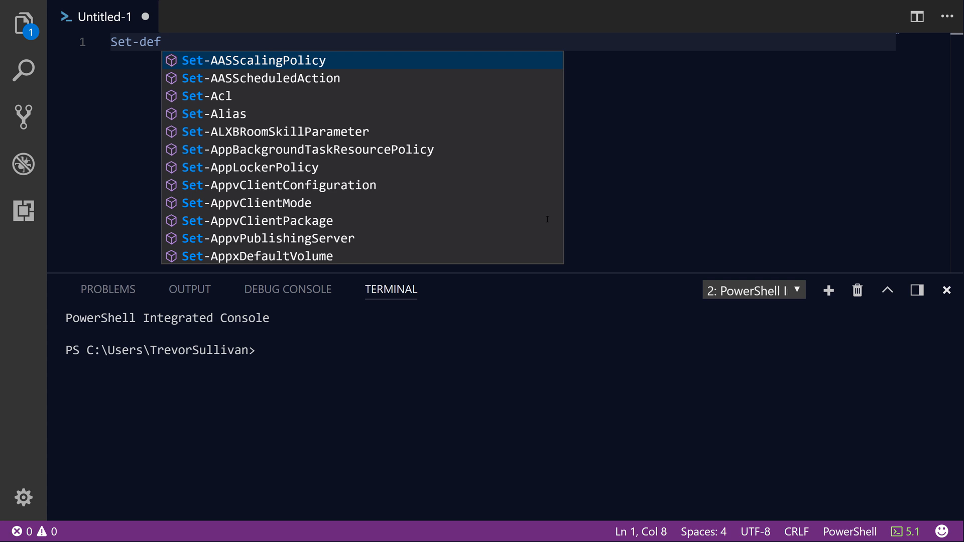
type("aultaws")
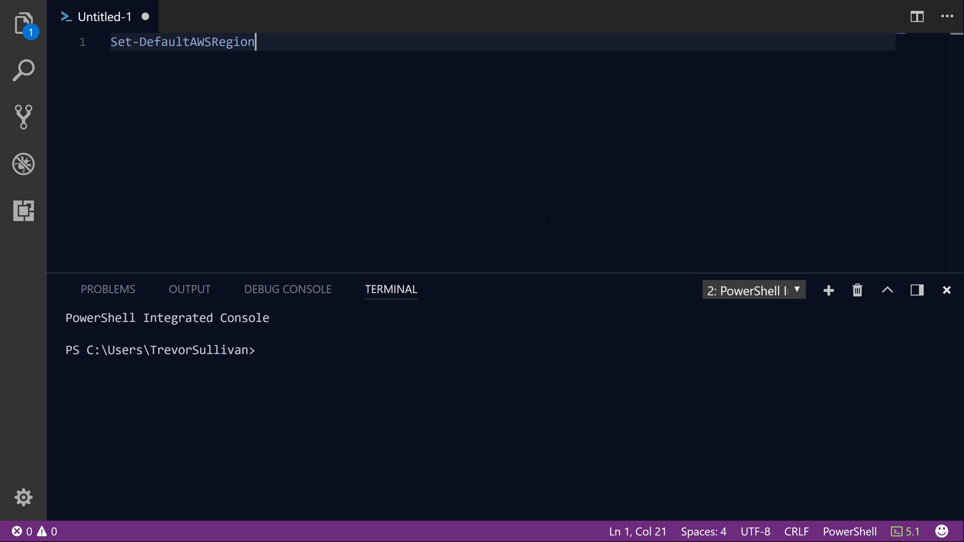
type("-Region us")
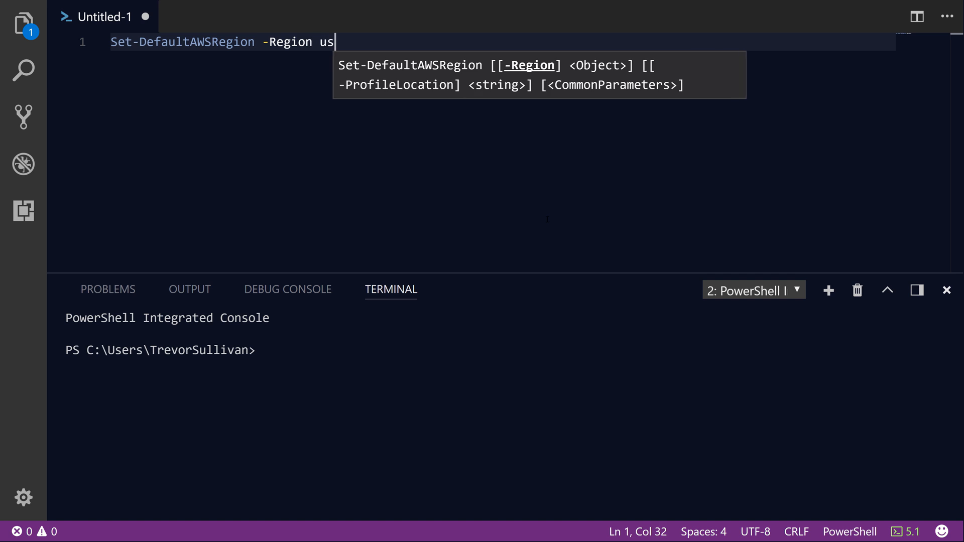
type("-w")
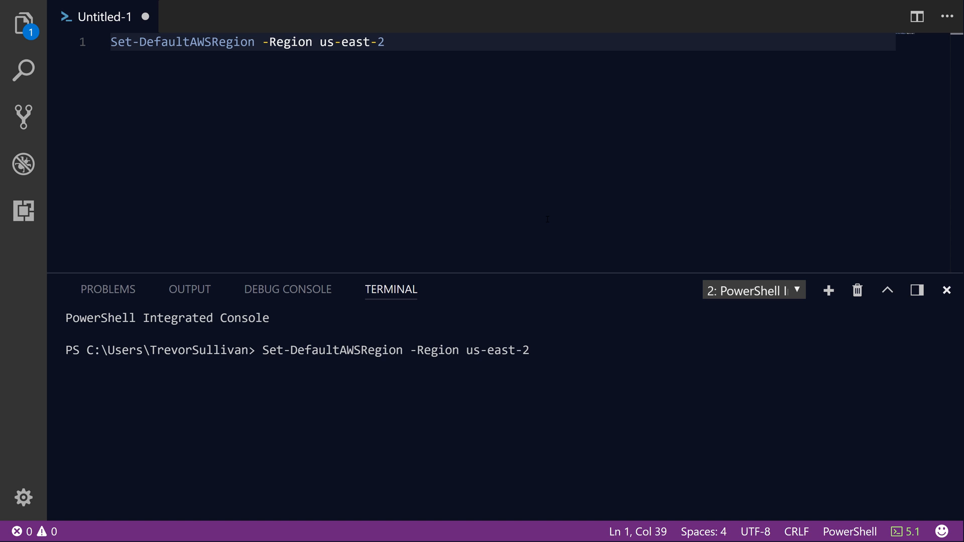
key("Enter")
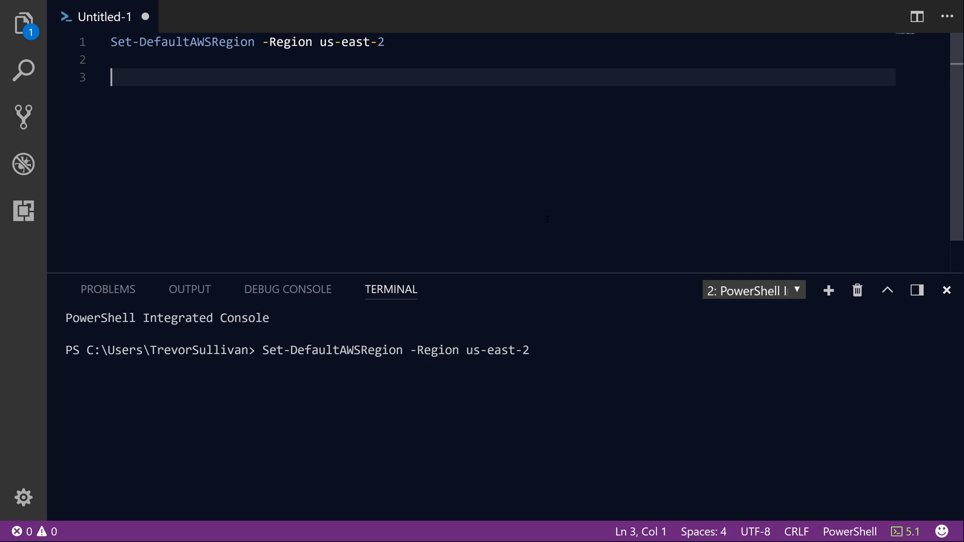
key("Enter")
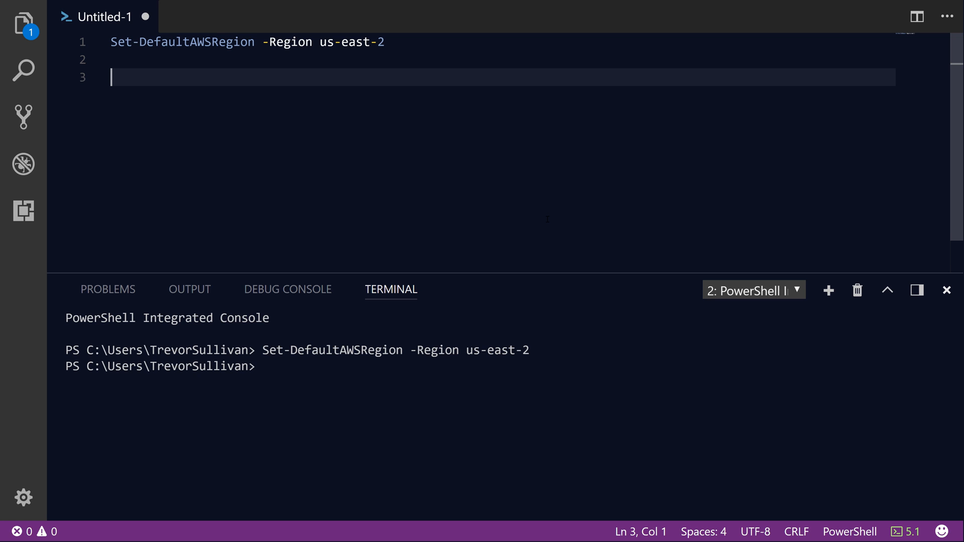
- Run Get-Command -Name *ssm*param* and highlight Get-SSMParameterHistory in the results
type("Get-Com")
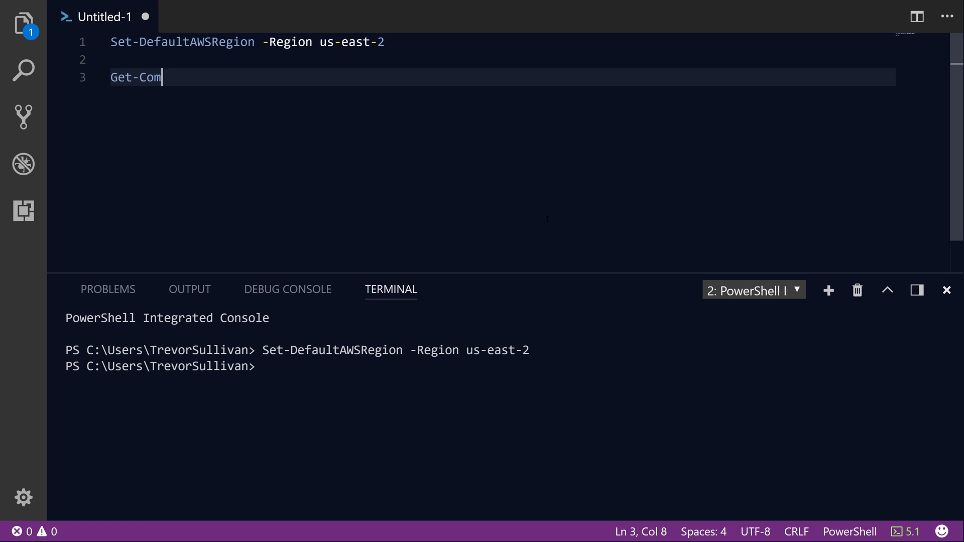
type("mand -Name *")
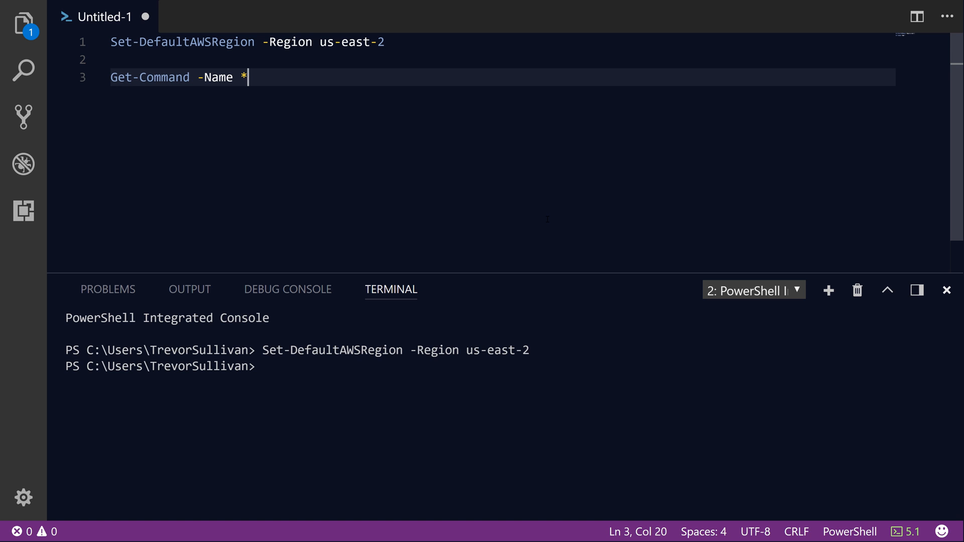
type("ssm*")
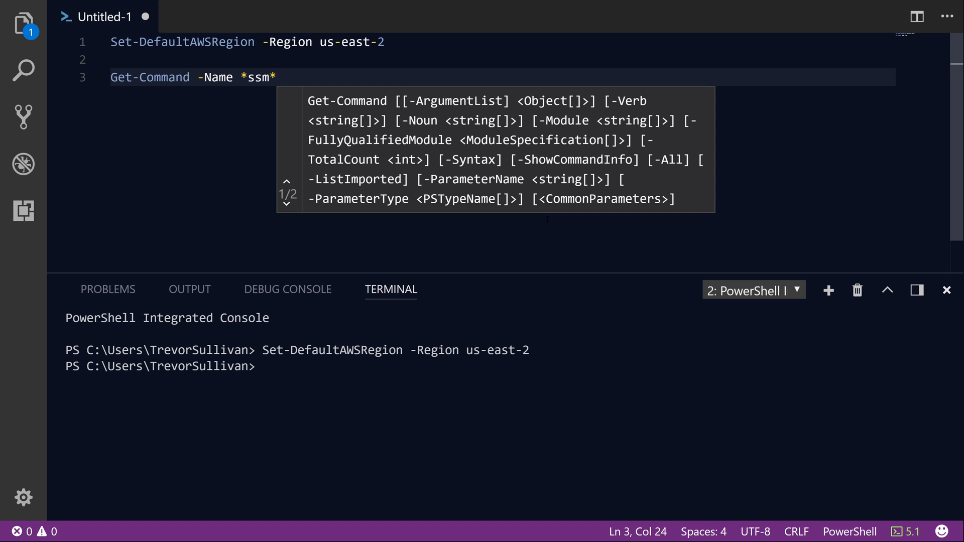
type("param*")
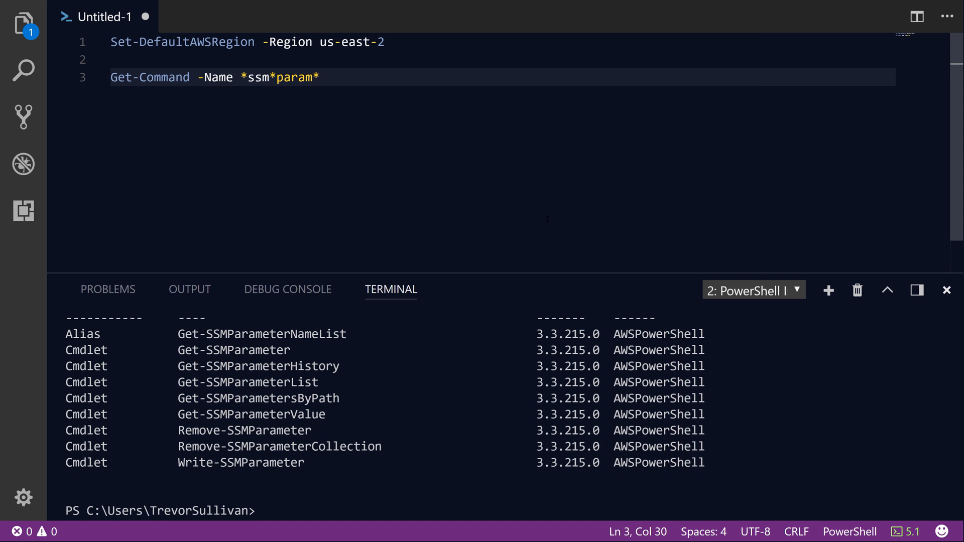
mouse_move(386, 271)
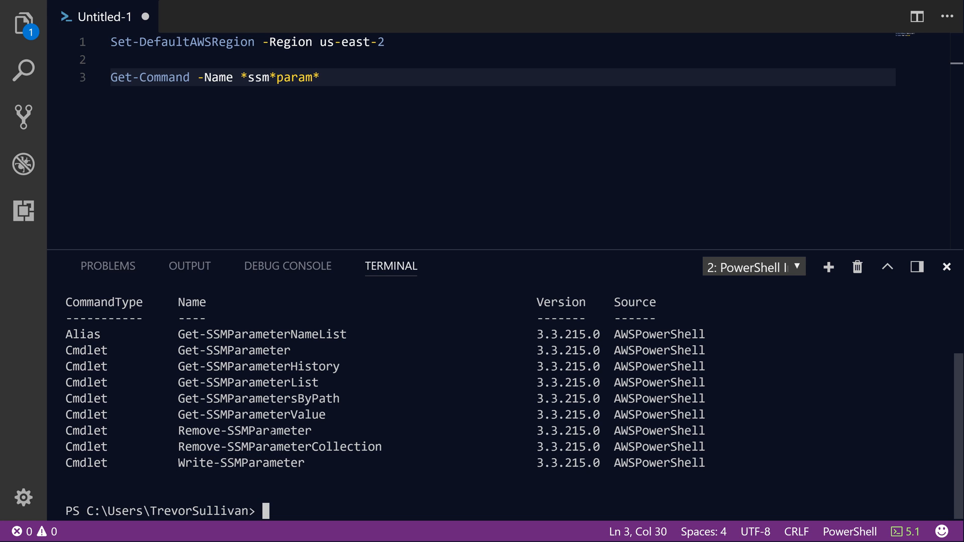
double_click(247, 383)
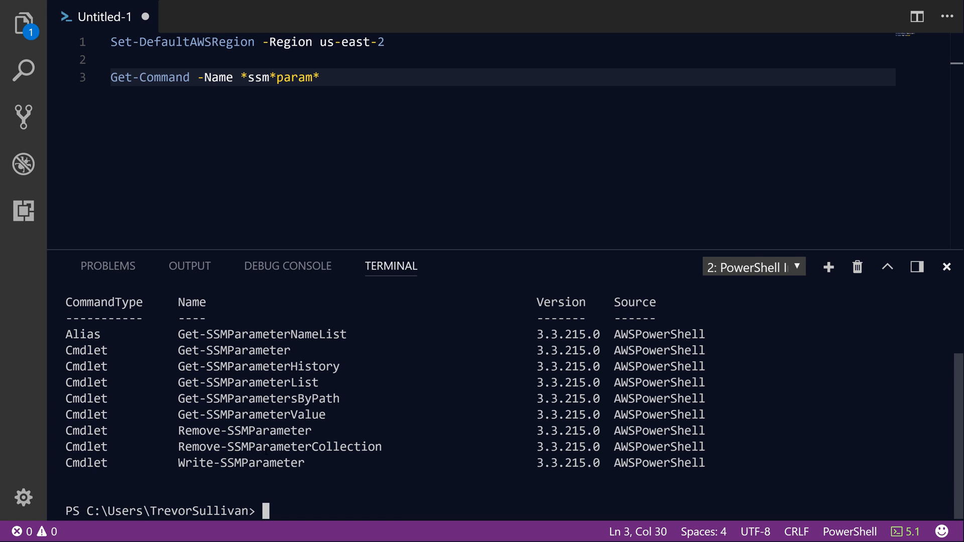
double_click(252, 367)
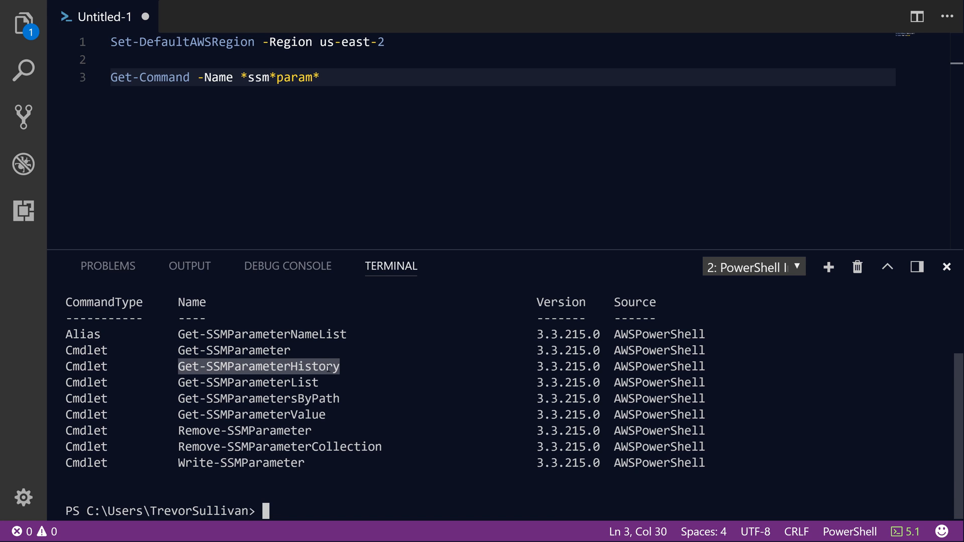
mouse_move(389, 194)
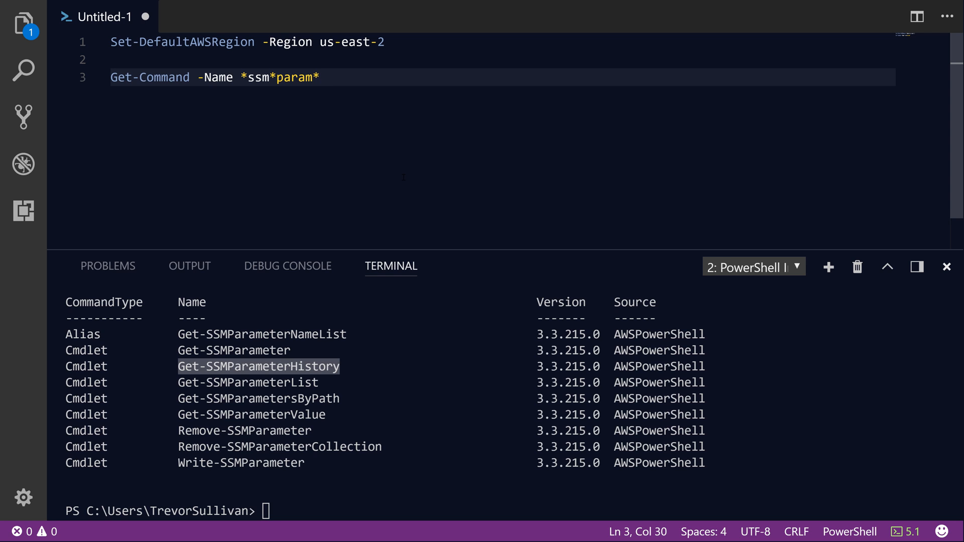
- Write Write-SSMParameter -Name dbstring with value 'server=mydbserver.dns.domain'
key("Enter")
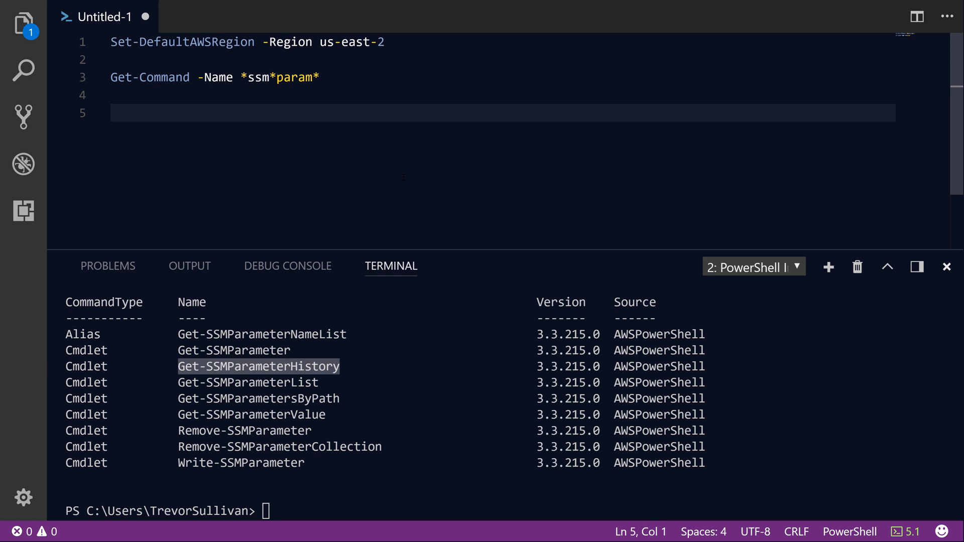
type("write-")
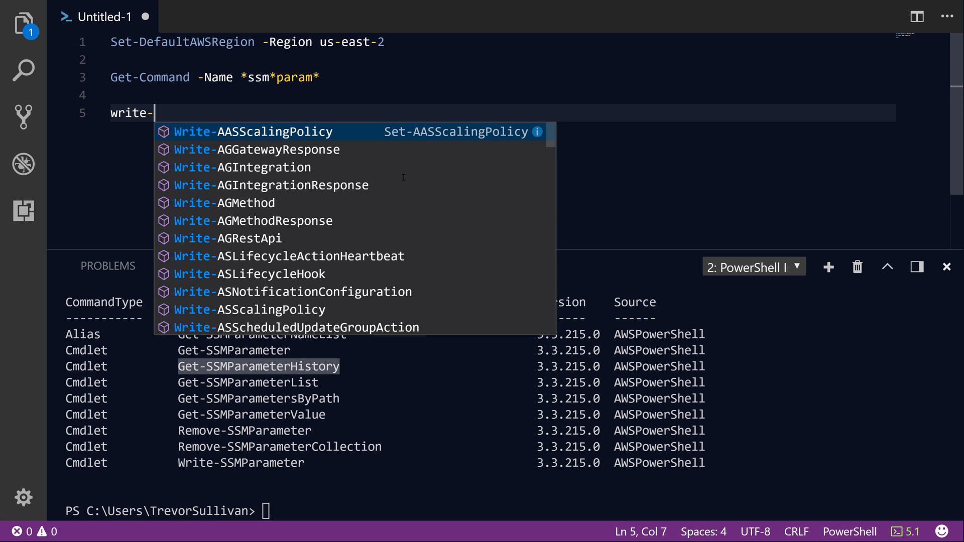
type("ssmpa")
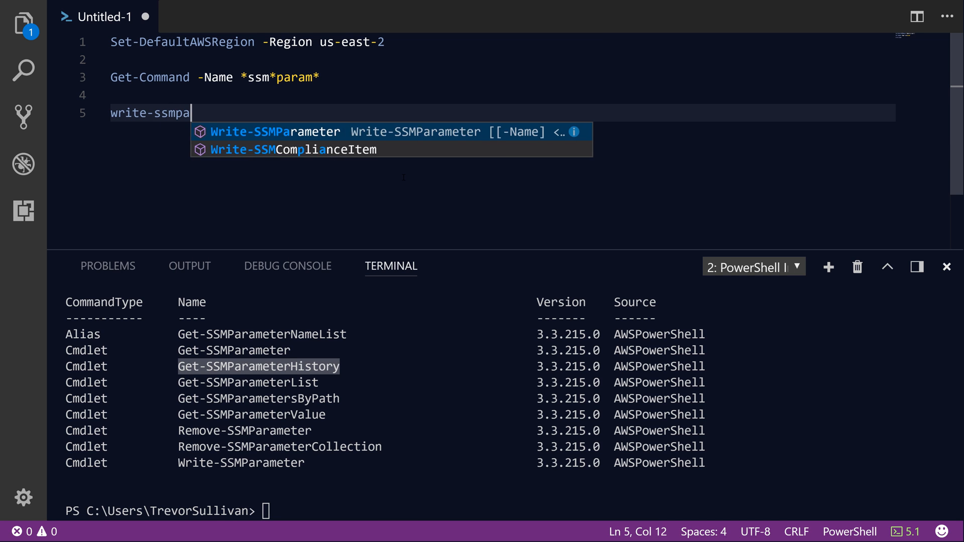
type("rameter -n")
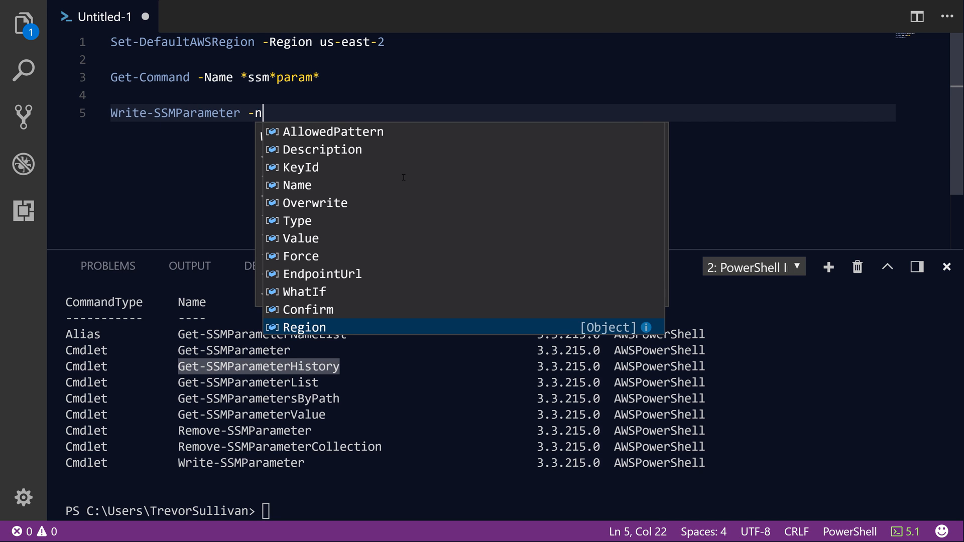
type("ame dbstring -Value")
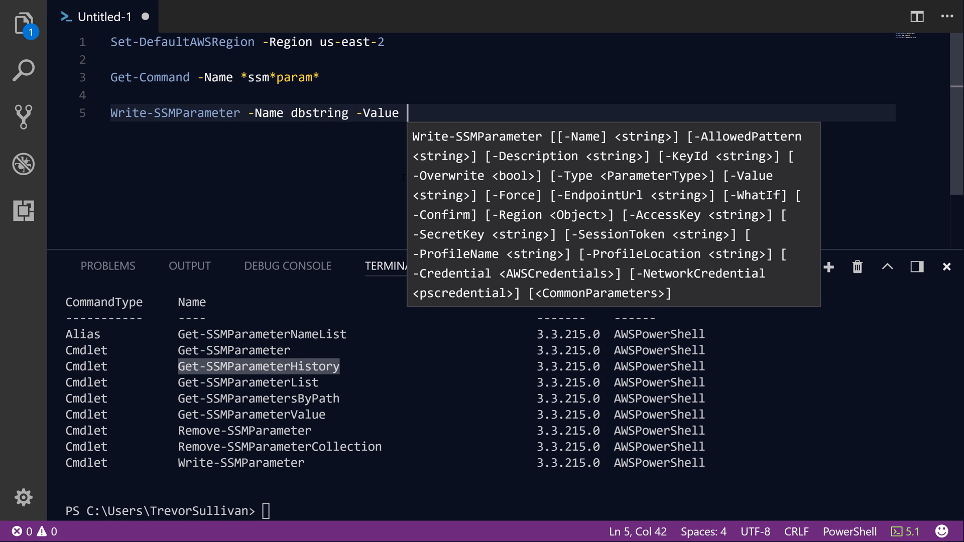
type("'server=")
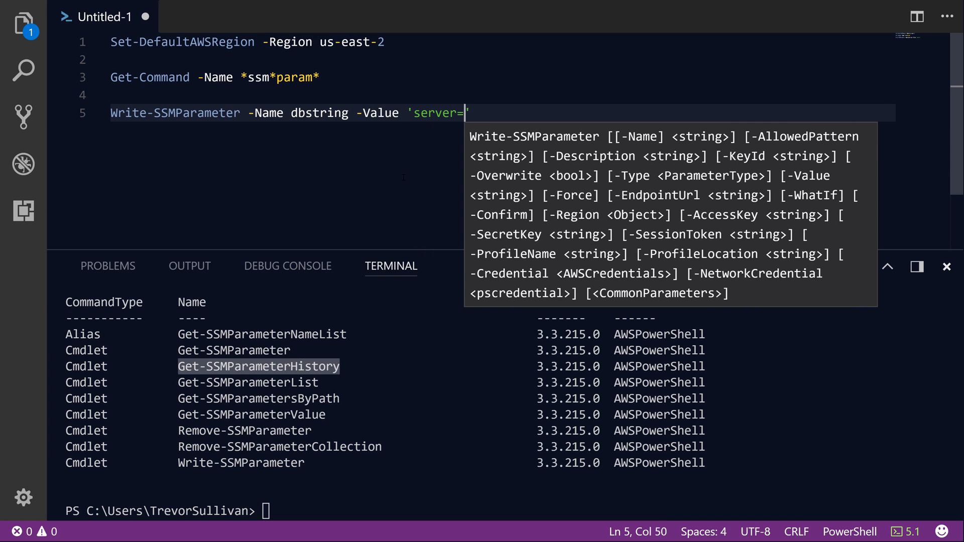
type("mydbserver.dns.domain")
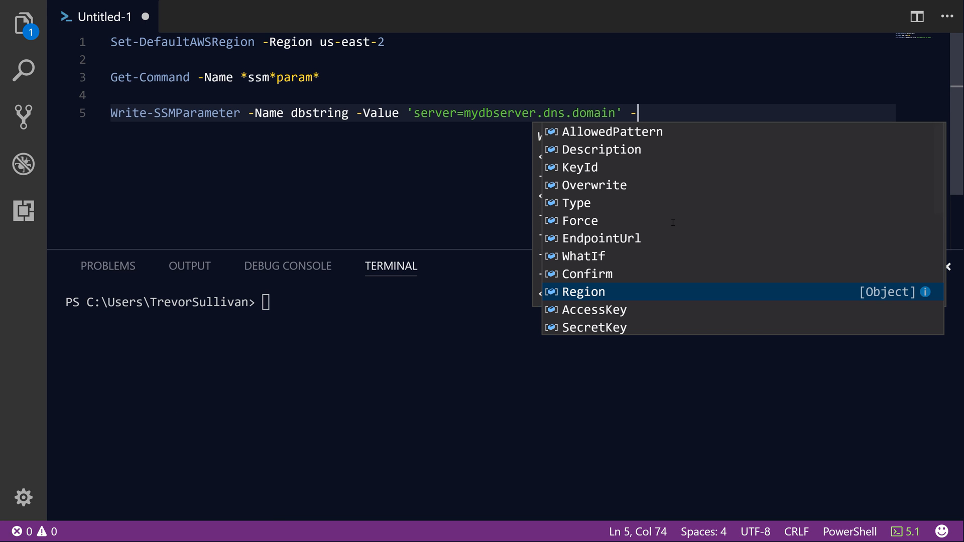
- Set -Type String from IntelliSense and run the store command, returning 1
type("Type")
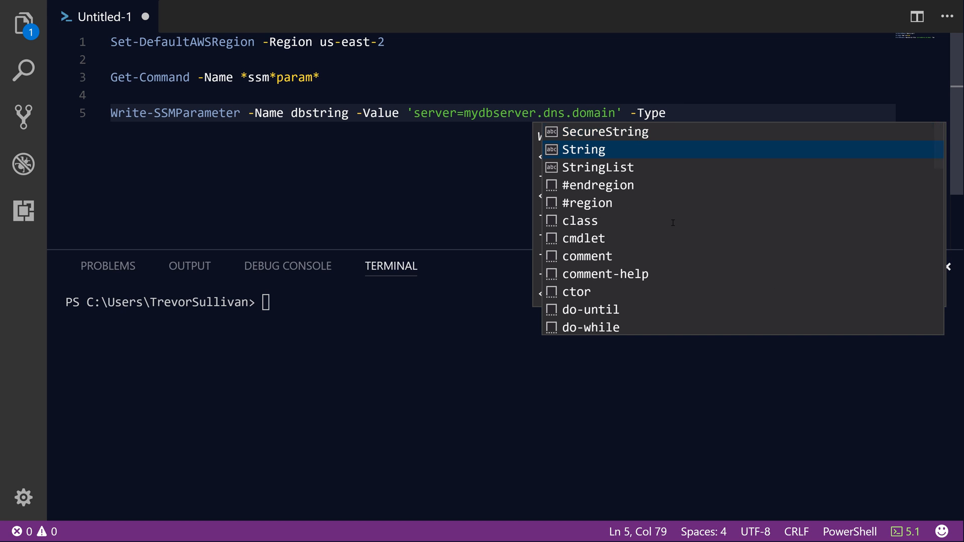
key("Down")
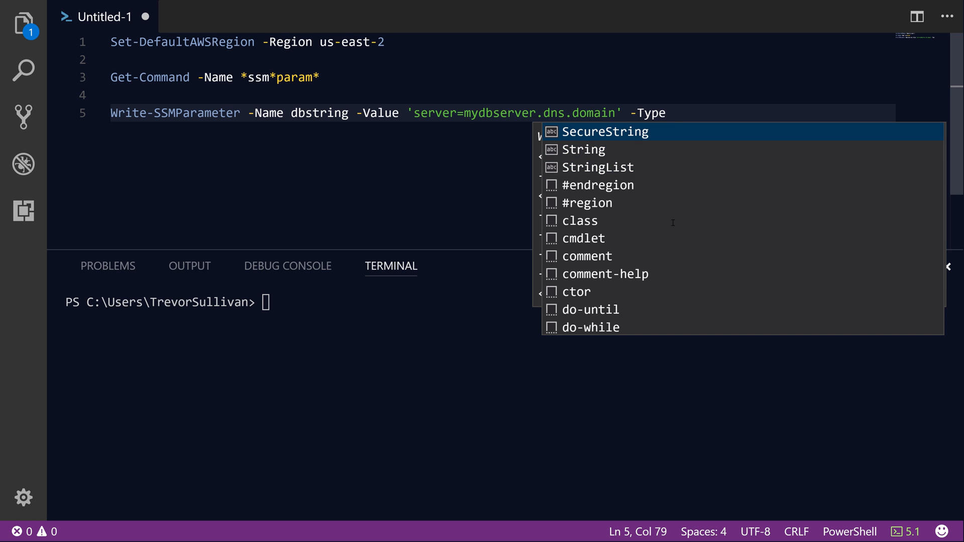
left_click(584, 149)
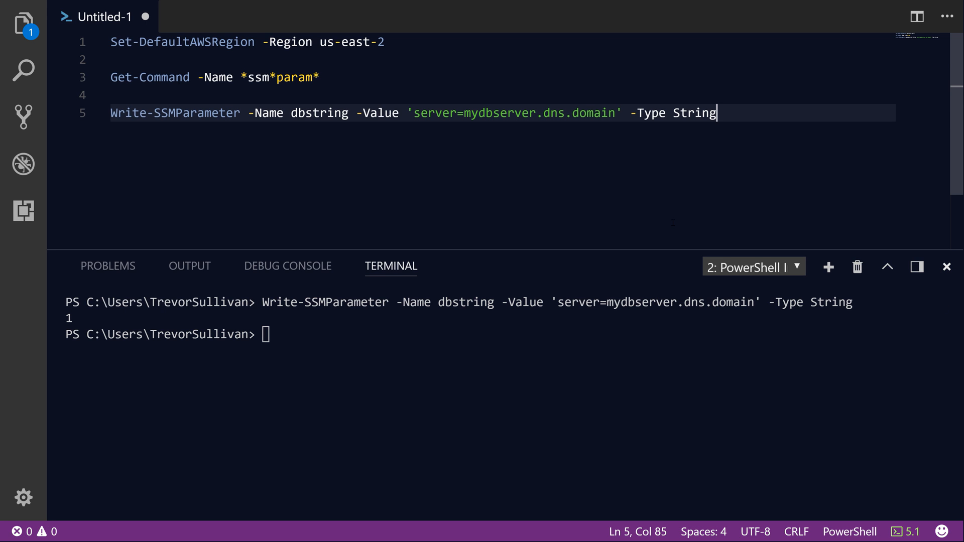
key("Enter")
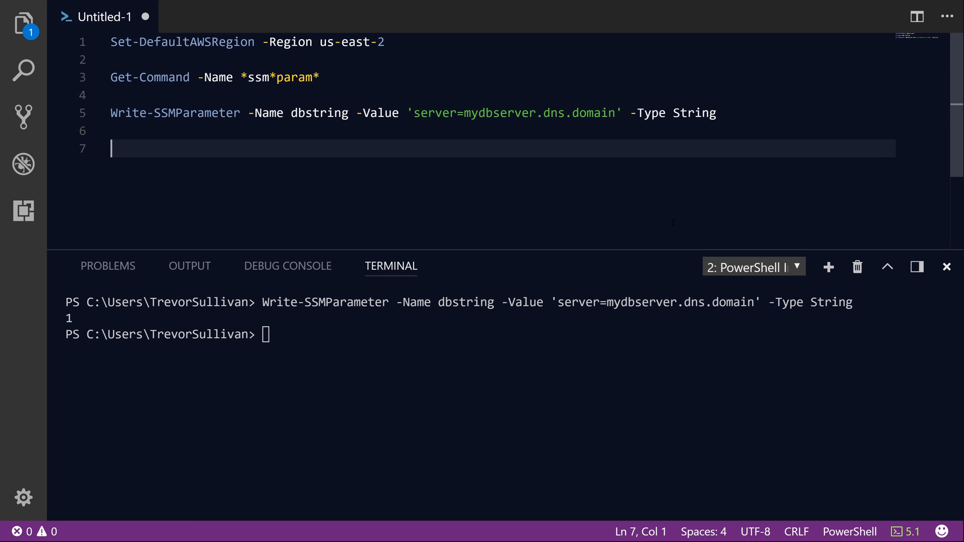
- Run Get-SSMParameter -Name dbstring, showing its String value at version 1
type("Get-SS")
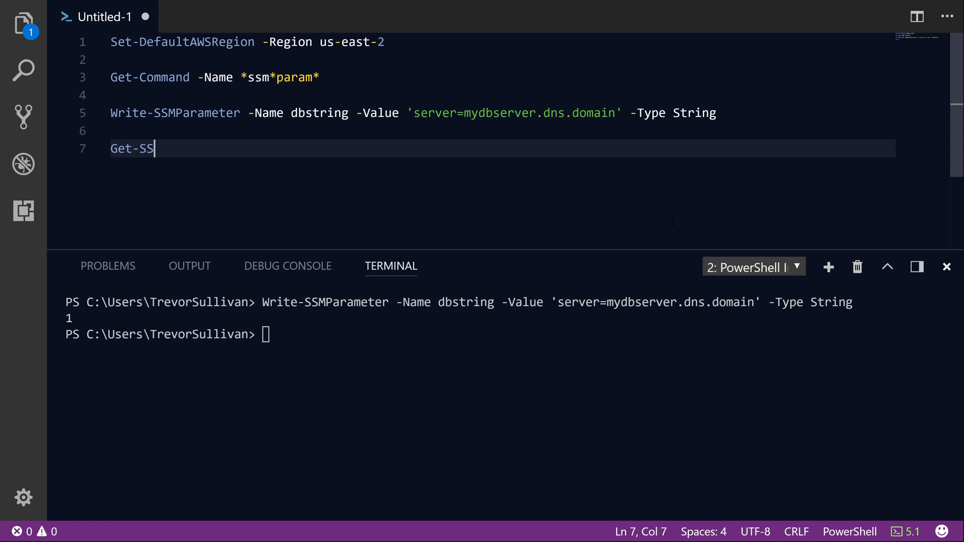
type("MParameter")
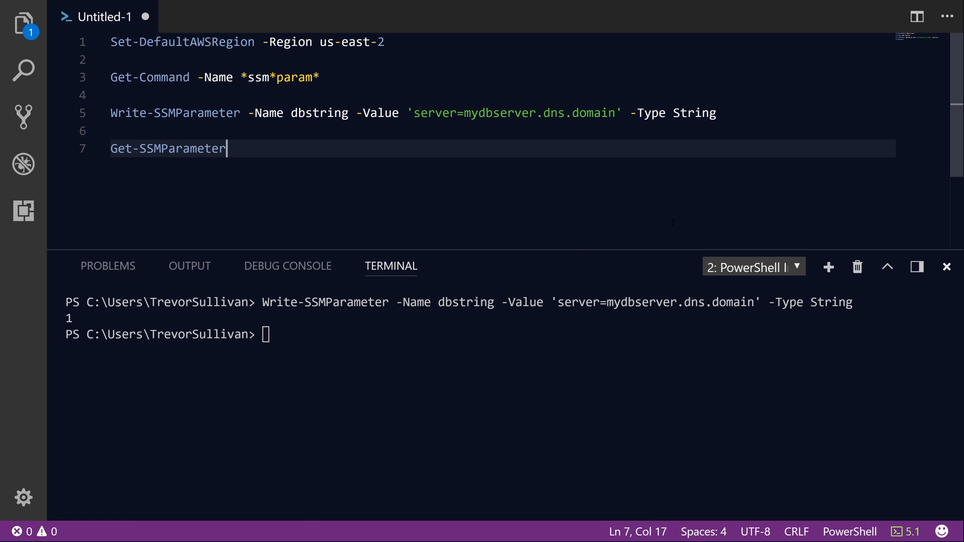
type("-Name db")
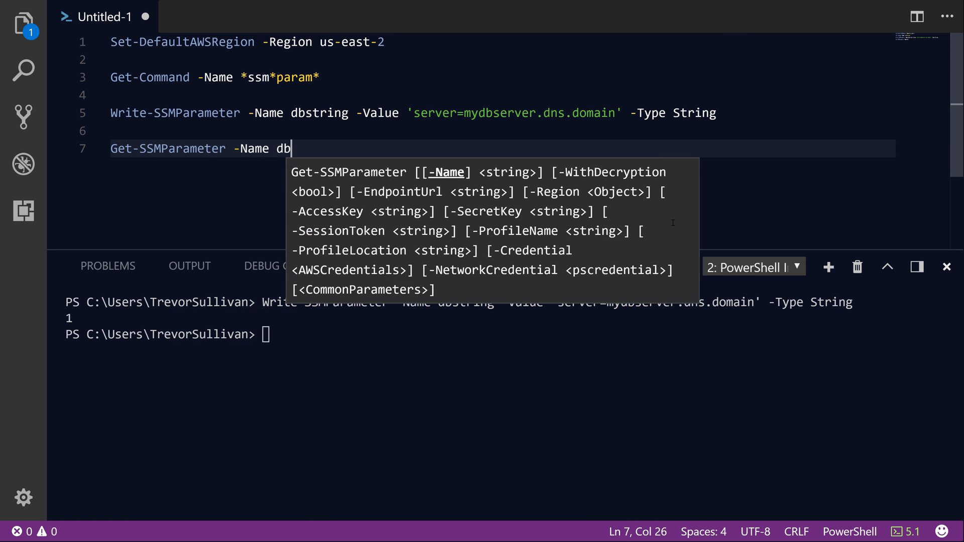
type("string")
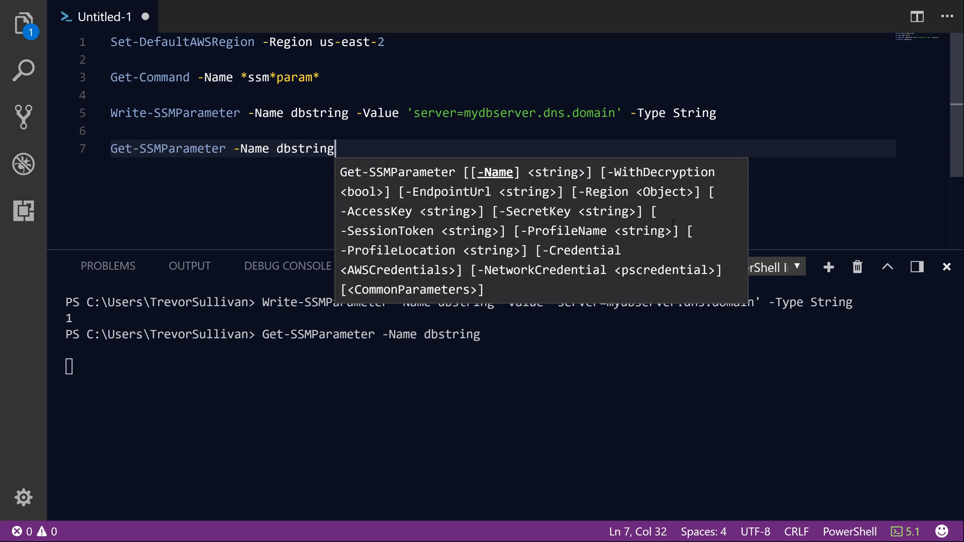
key("Enter")
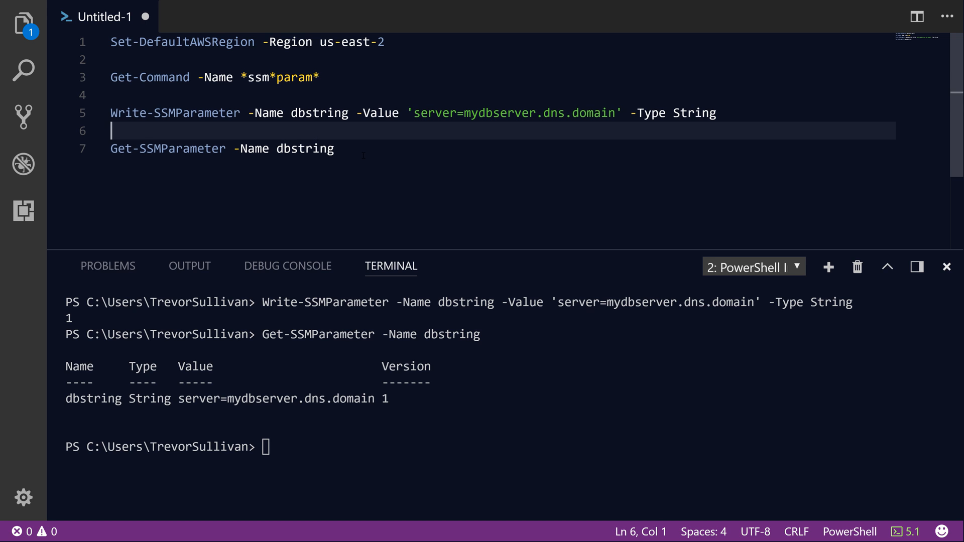
- Change the store command to -Type SecureString and run it, hitting an overwrite error
type("Write-SSMParameter -Name dbstring -Value 'server=mydbserver.dns.domain' -Type String")
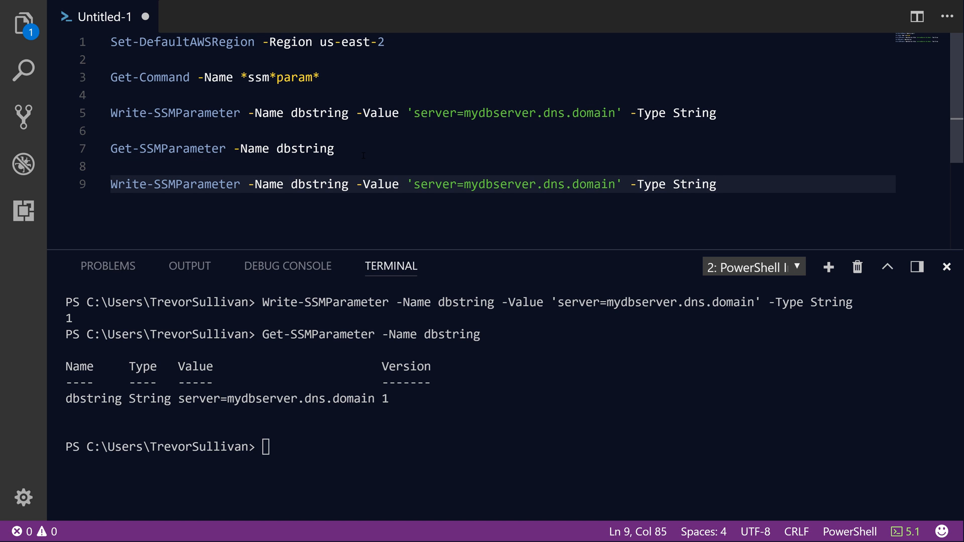
type("-")
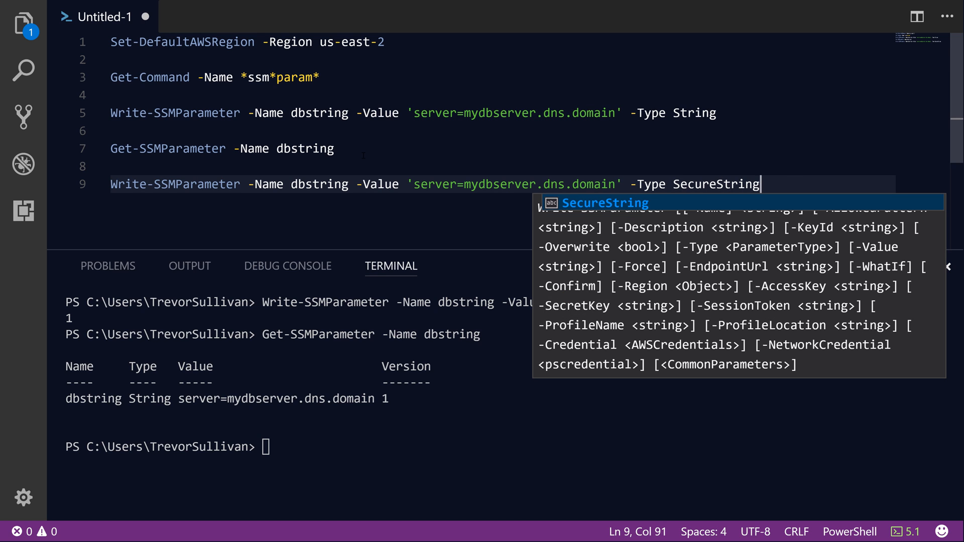
key("Enter")
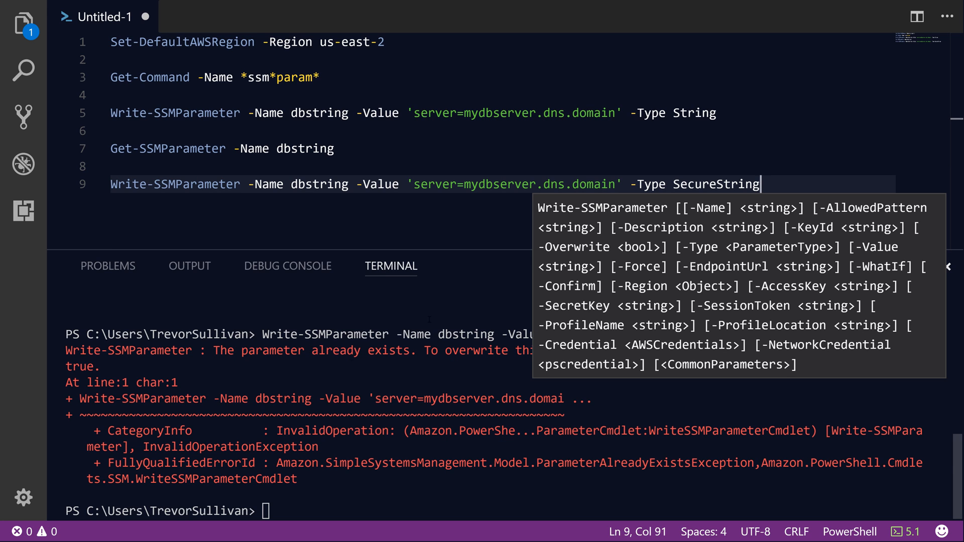
- Add -Overwrite $true and rerun, storing dbstring as version 2
type("-")
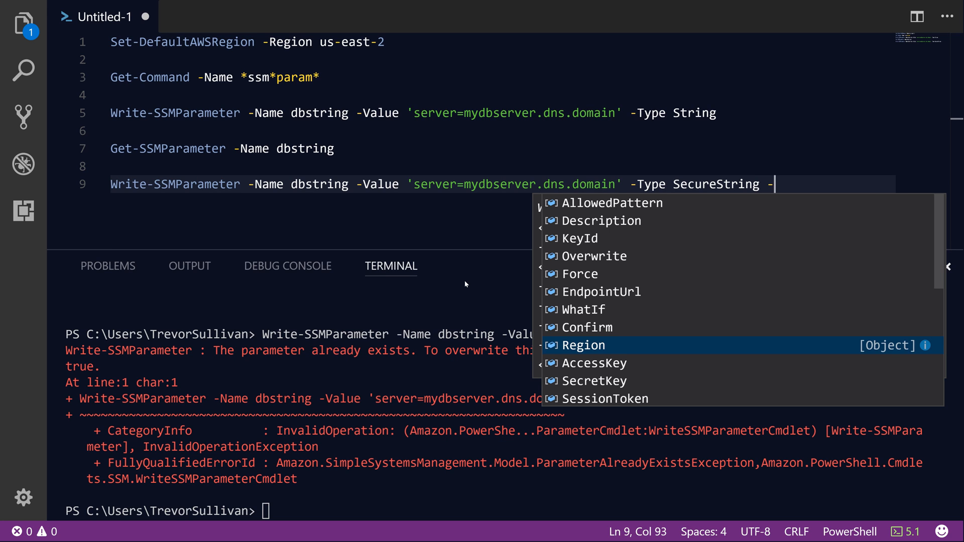
type("Overwrite")
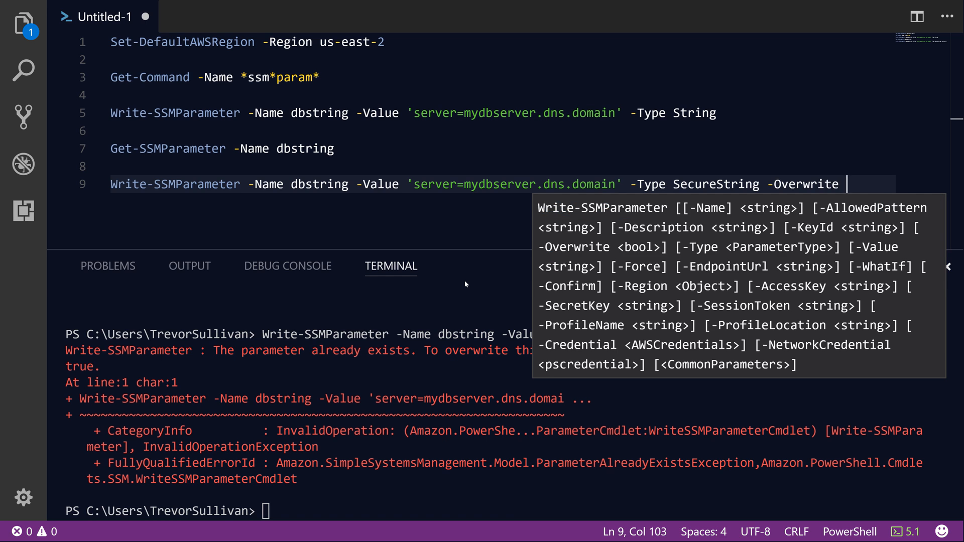
type("$true")
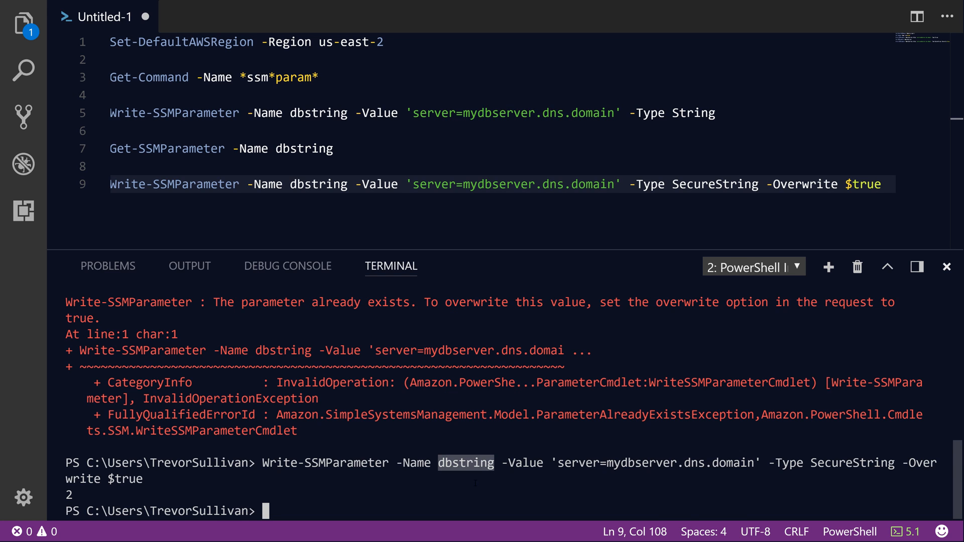
double_click(693, 112)
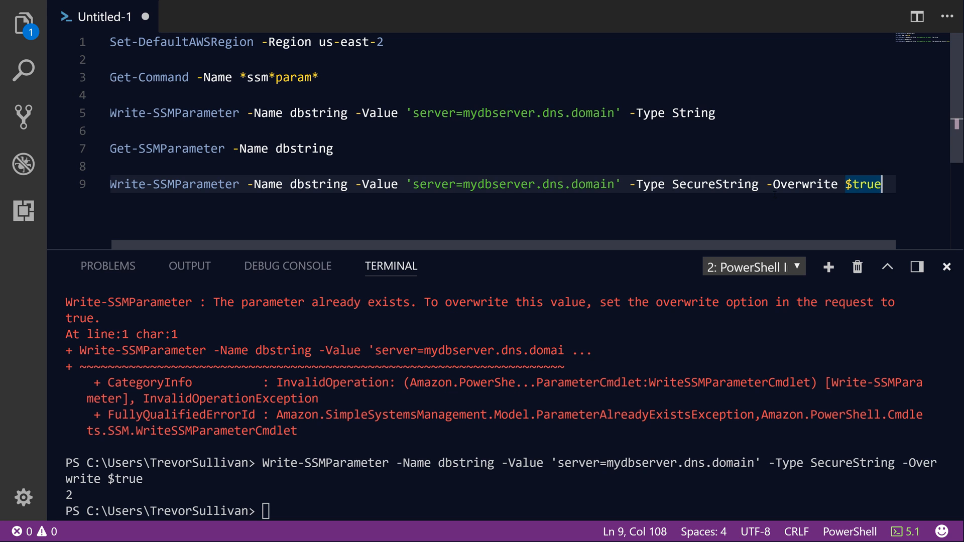
- Run New-KMSKey and select the new key's KeyId from the output
key("Enter")
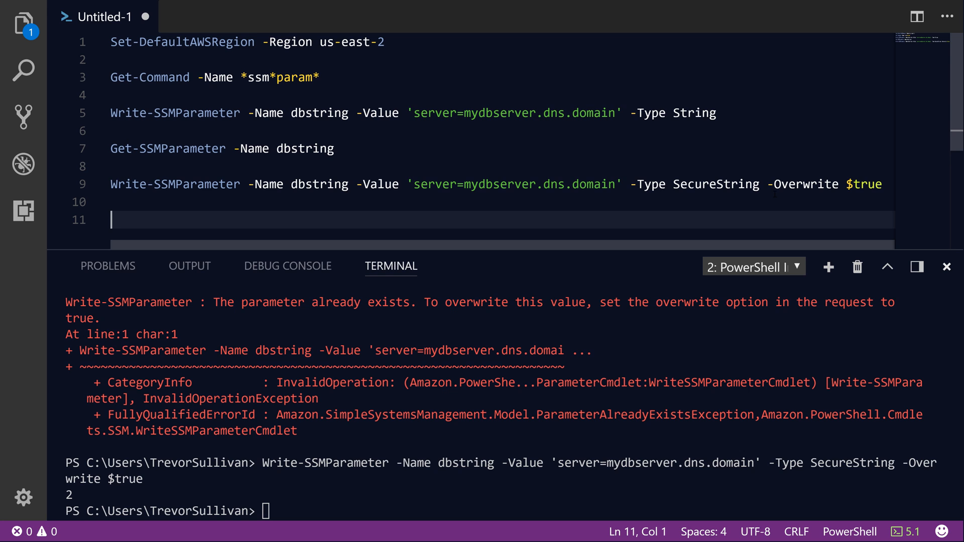
type("new-")
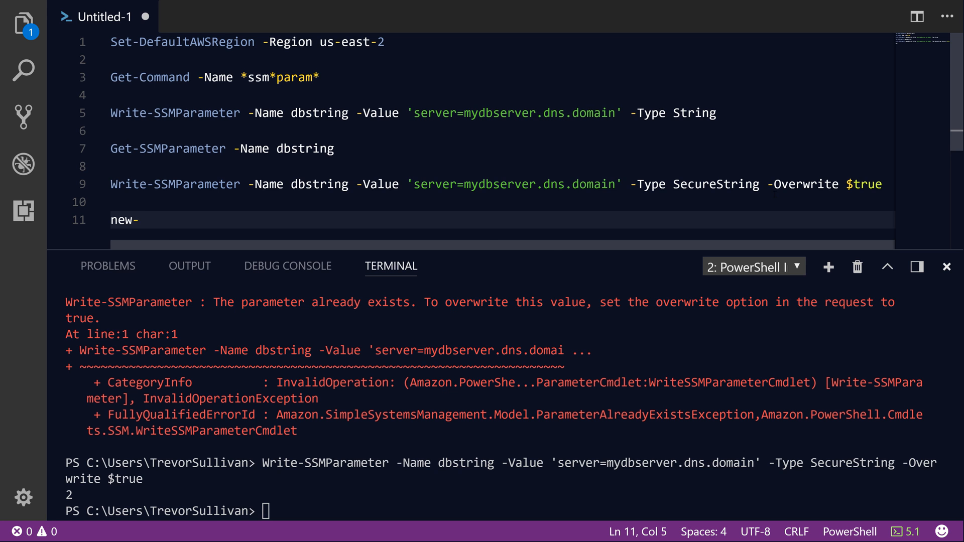
type("KMSKey")
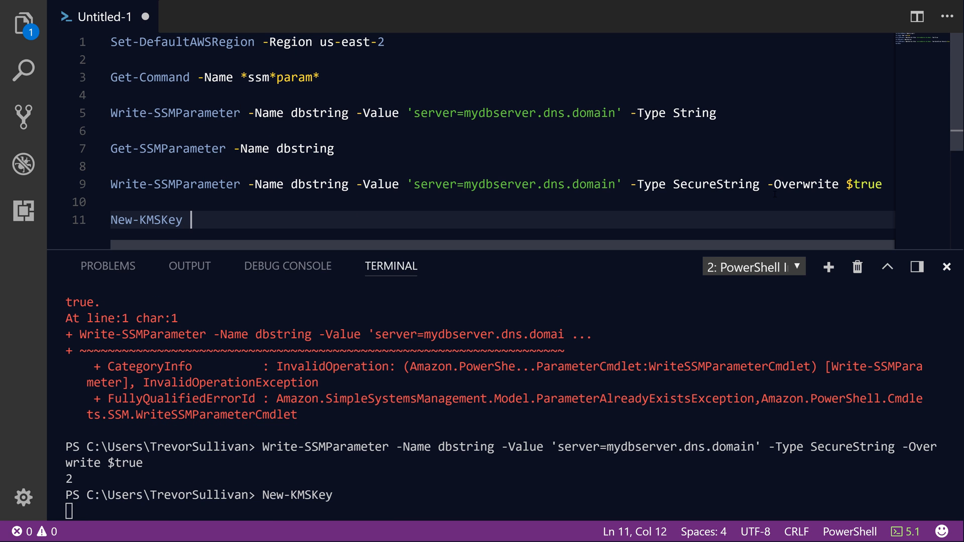
key("Enter")
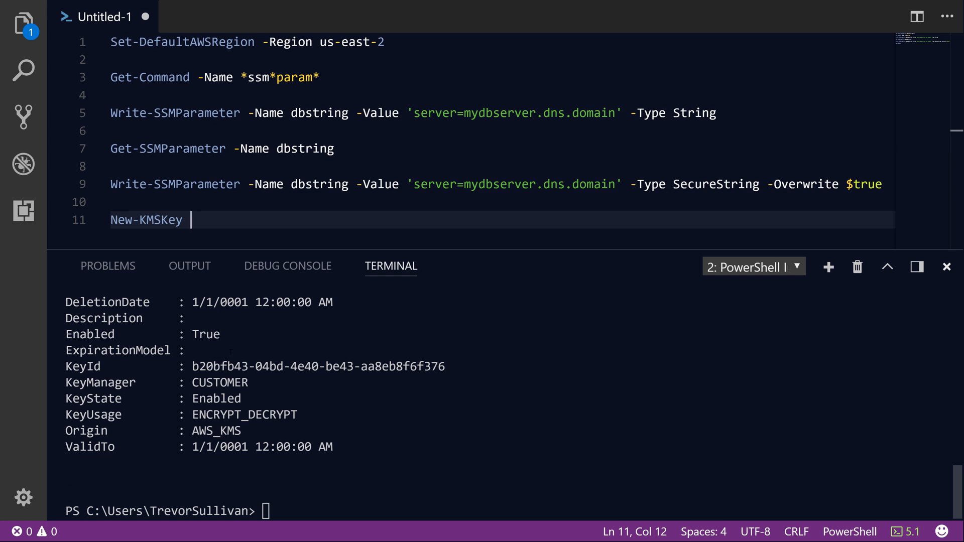
double_click(318, 367)
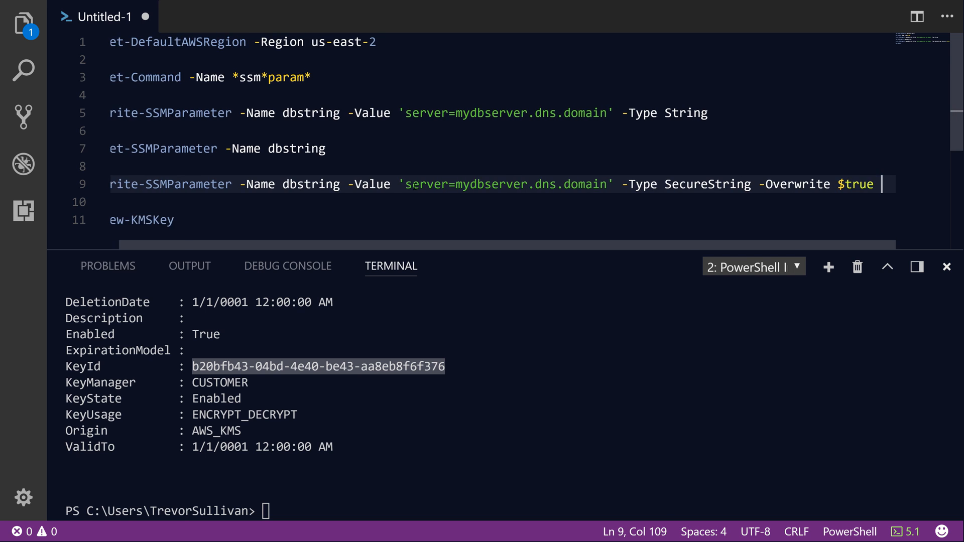
- Append -KeyId b20bfb43-04bd-4e40-be43-aa8eb8f6f376 to the store command and rerun for version 3
type("-")
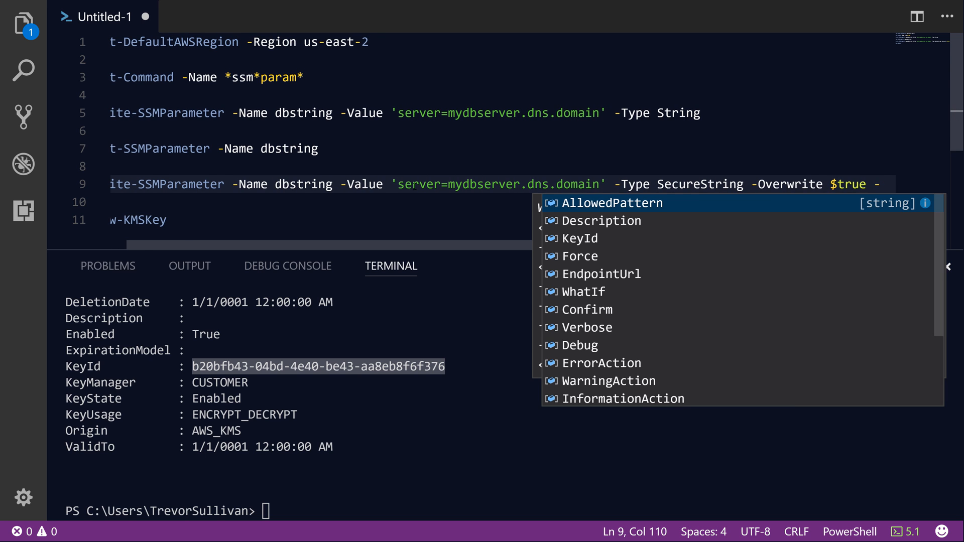
type("-KeyId b20bfb43-04bd-4e40-be43-aa8eb8f6f376")
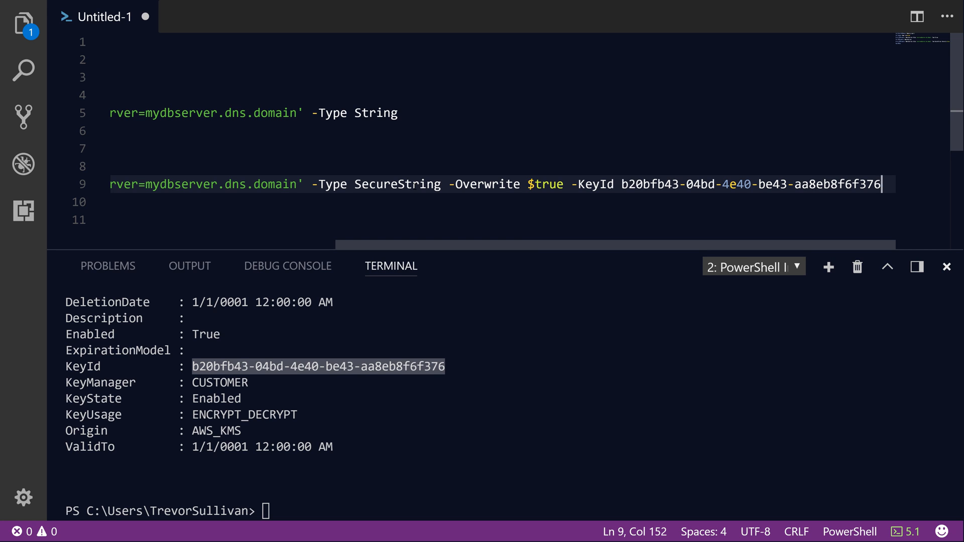
double_click(736, 184)
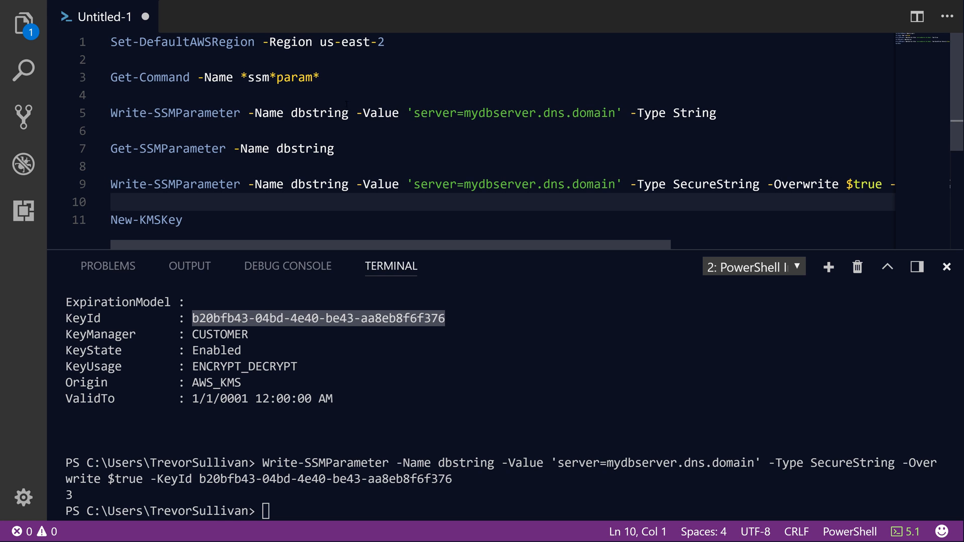
left_click(112, 167)
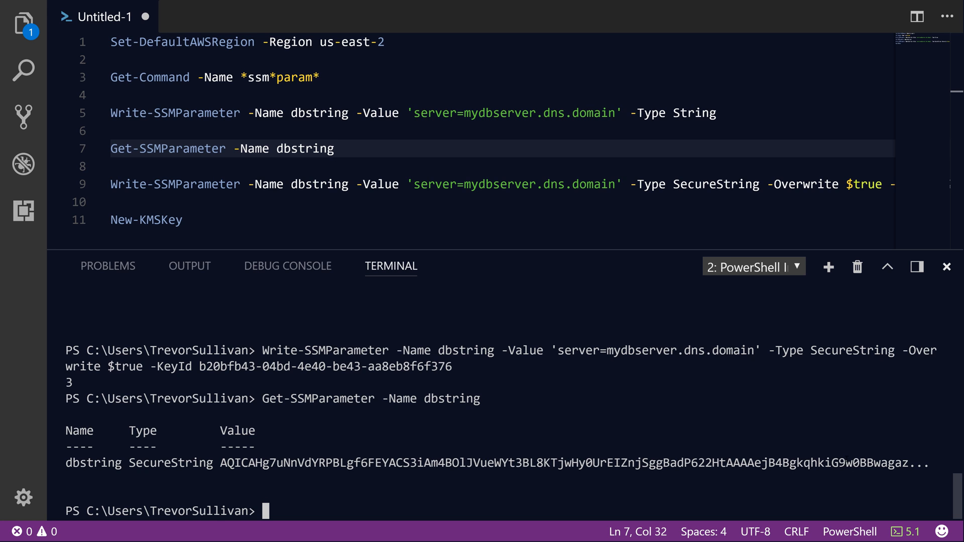
- Append -WithDecryption $true to Get-SSMParameter and run it, showing the plaintext value at version 3
left_click(347, 149)
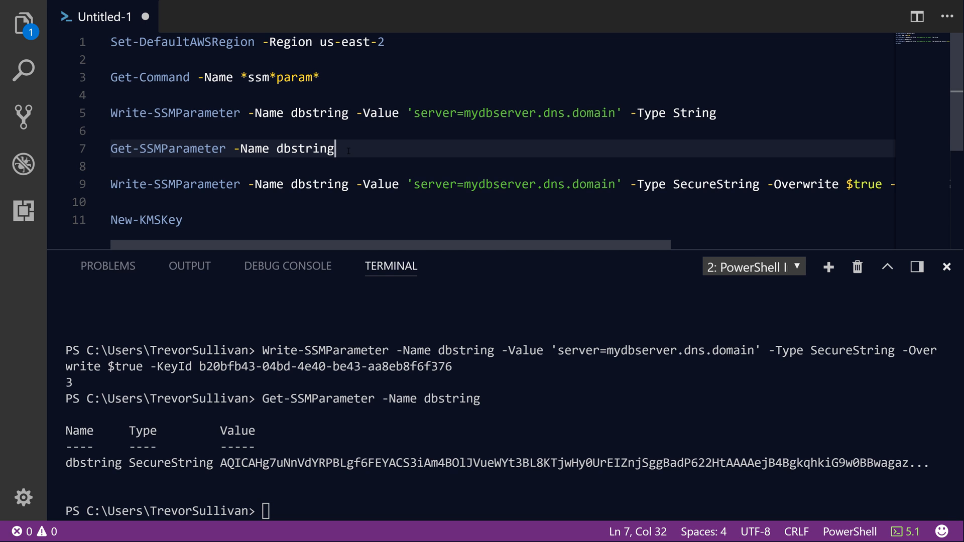
type("-WithDecryption")
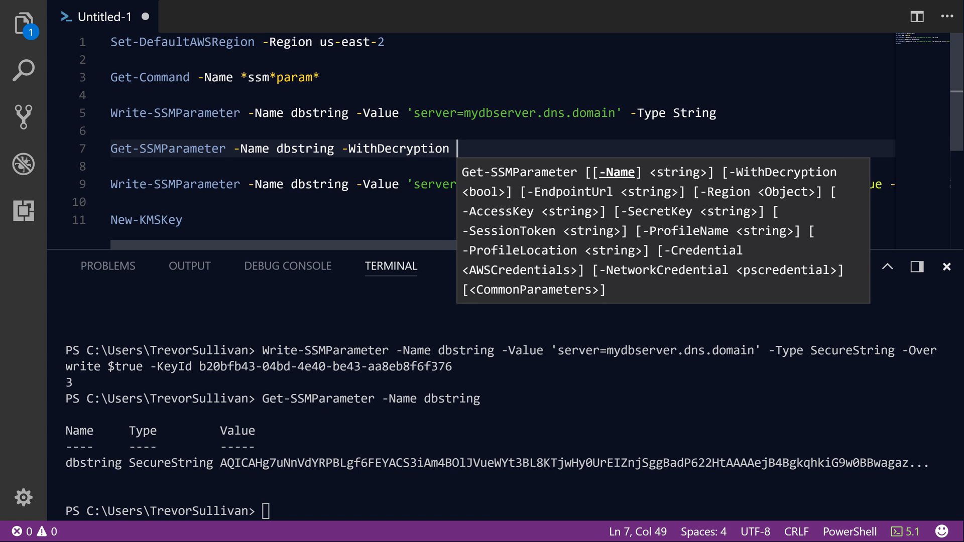
double_click(167, 149)
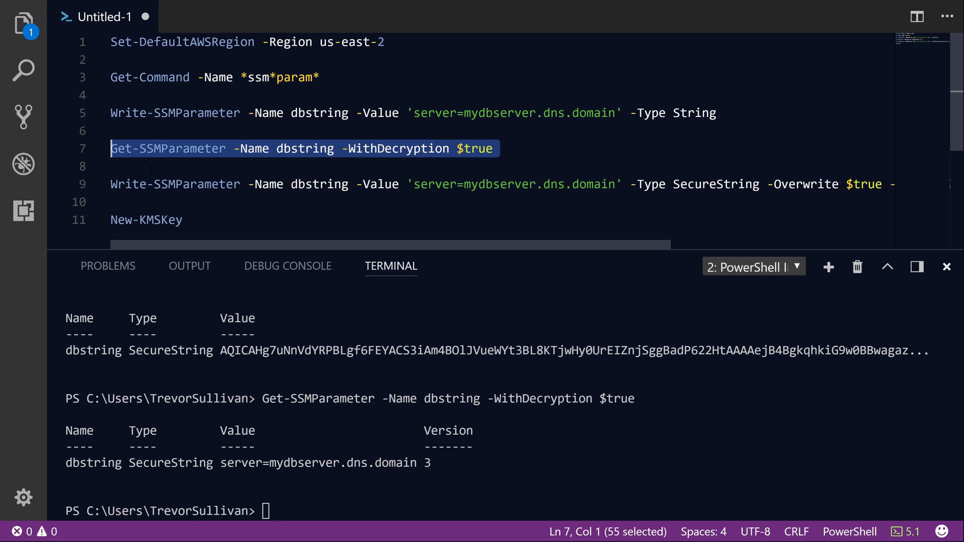
double_click(396, 149)
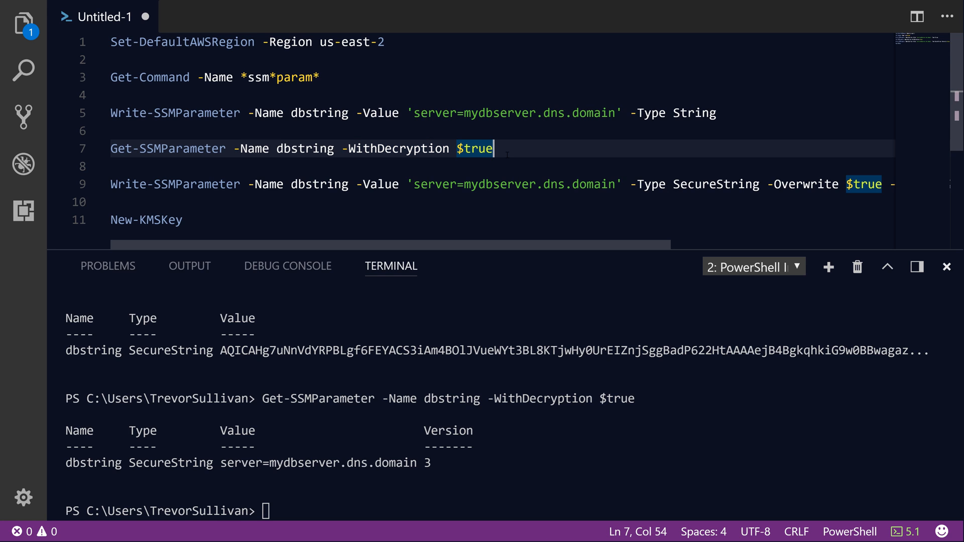
left_click_drag(221, 351, 561, 351)
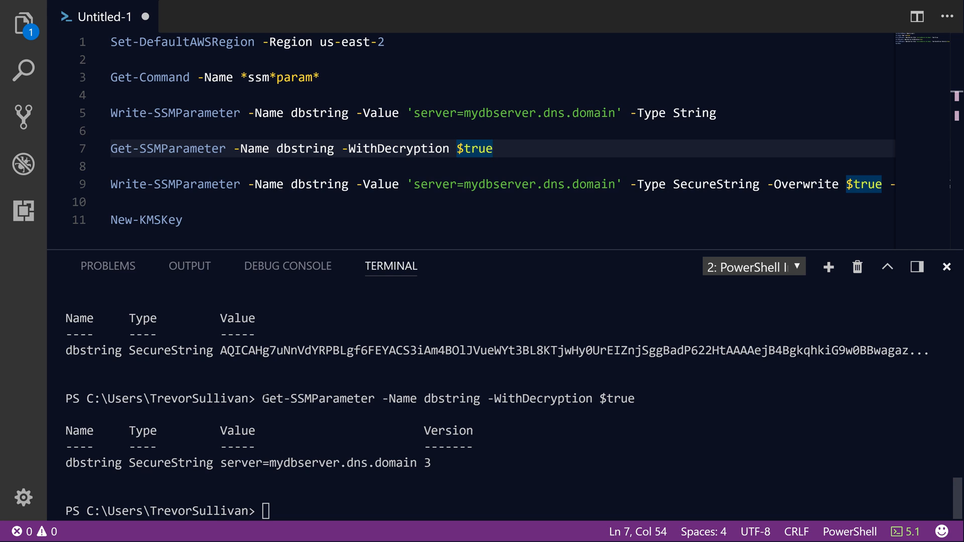
double_click(317, 399)
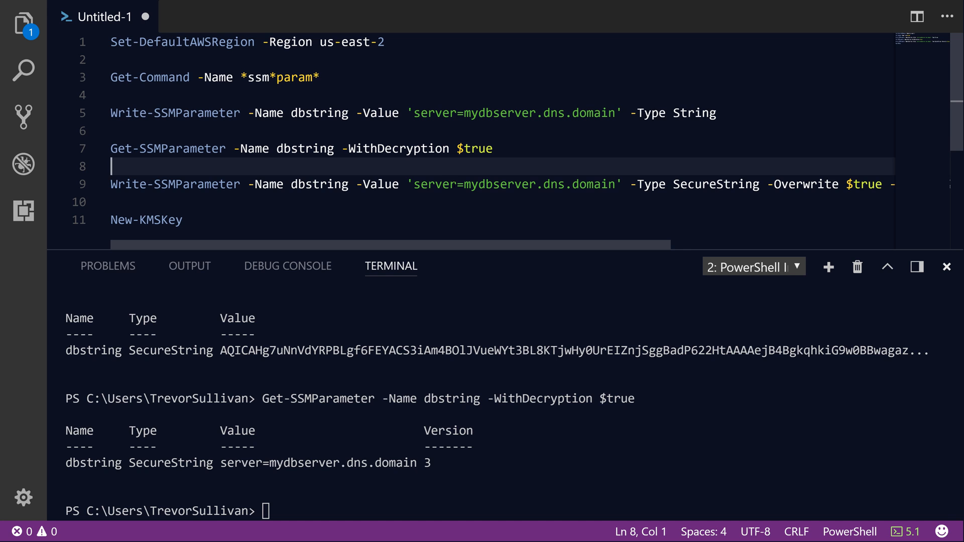
- Write Get-SSMParameterHistory -Name dbstring on a new line
left_click(146, 219)
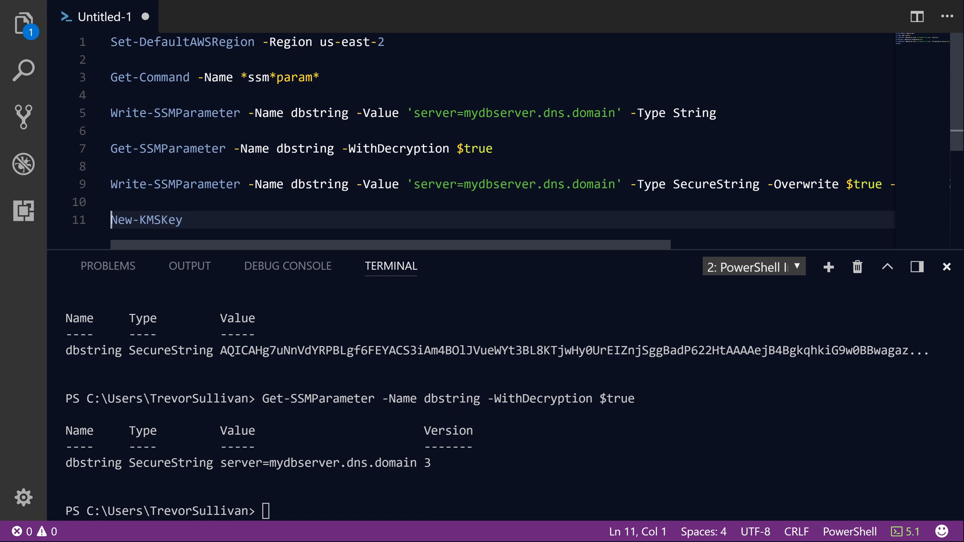
type("Get-S")
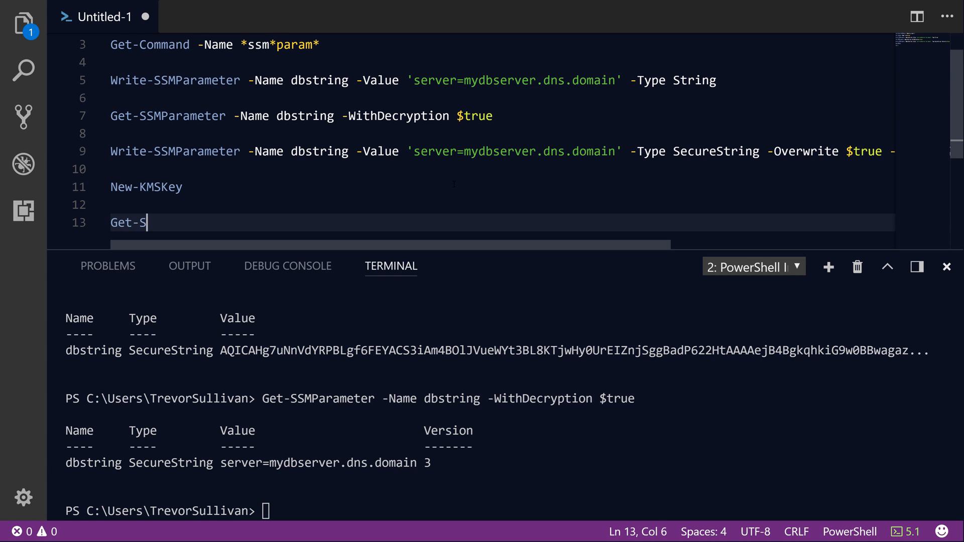
type("SMParam")
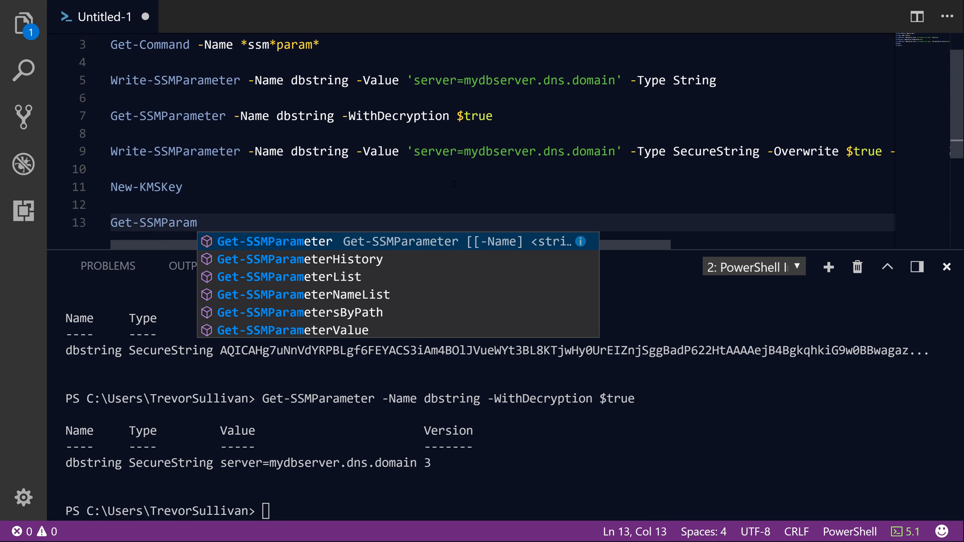
type("History -Name")
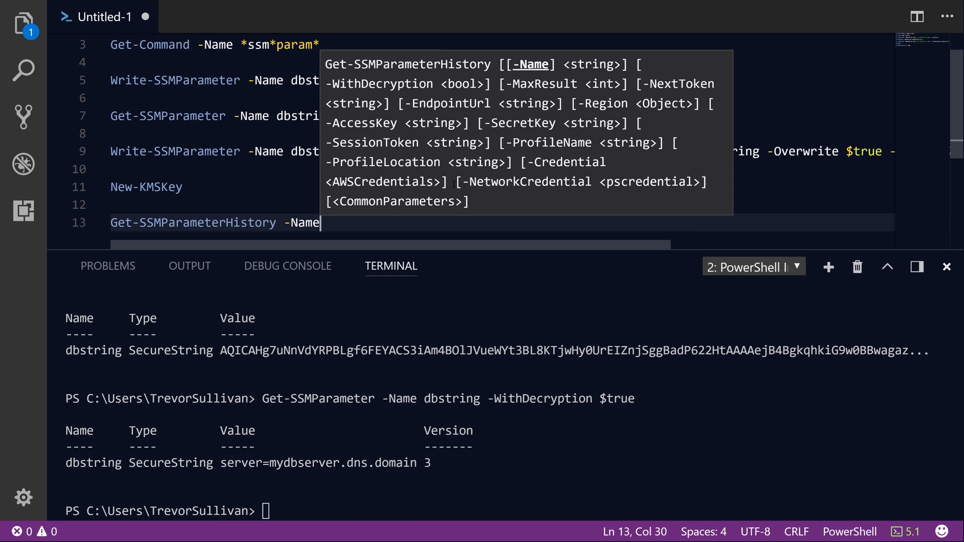
type("dbstring")
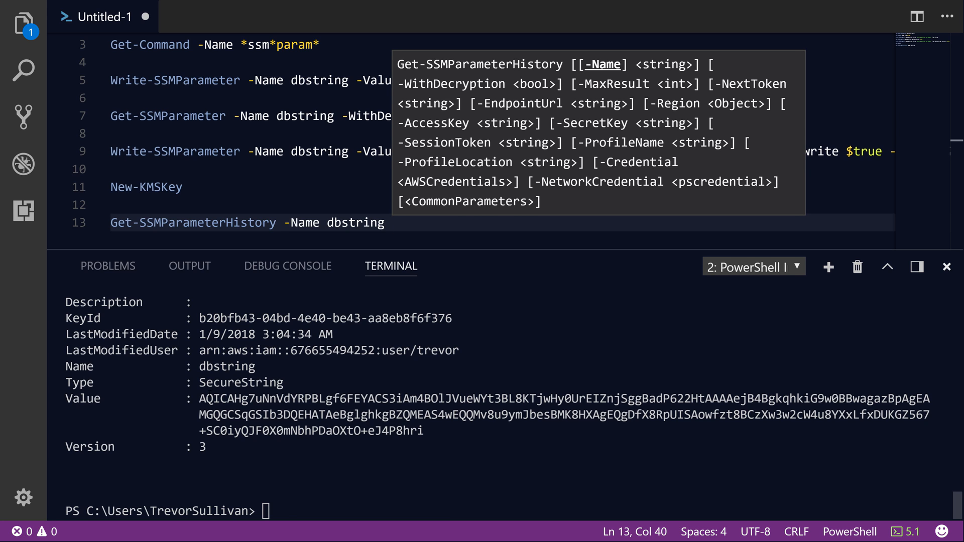
- Add -WithDecryption $true and run it, listing the dbstring versions with their KeyIds
type("-WithDecryption")
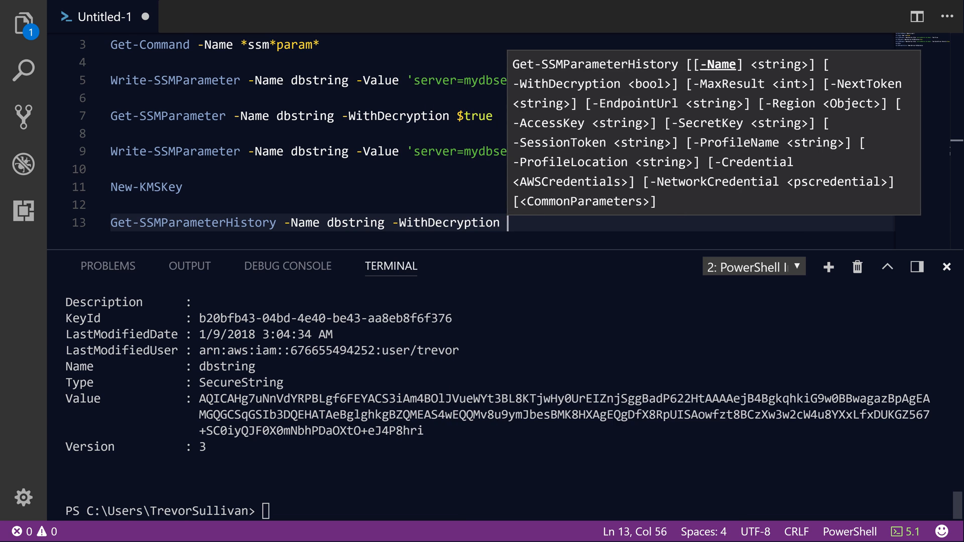
type("$true")
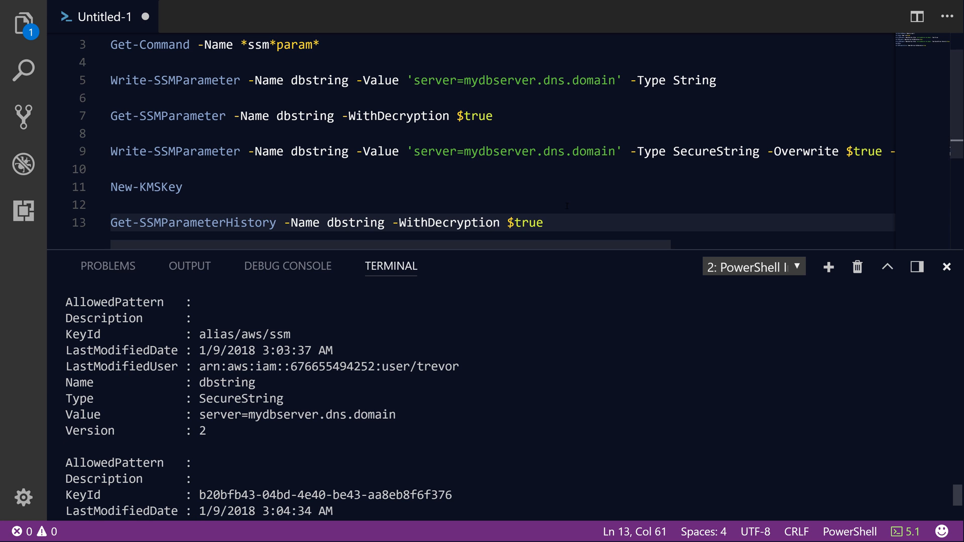
double_click(525, 222)
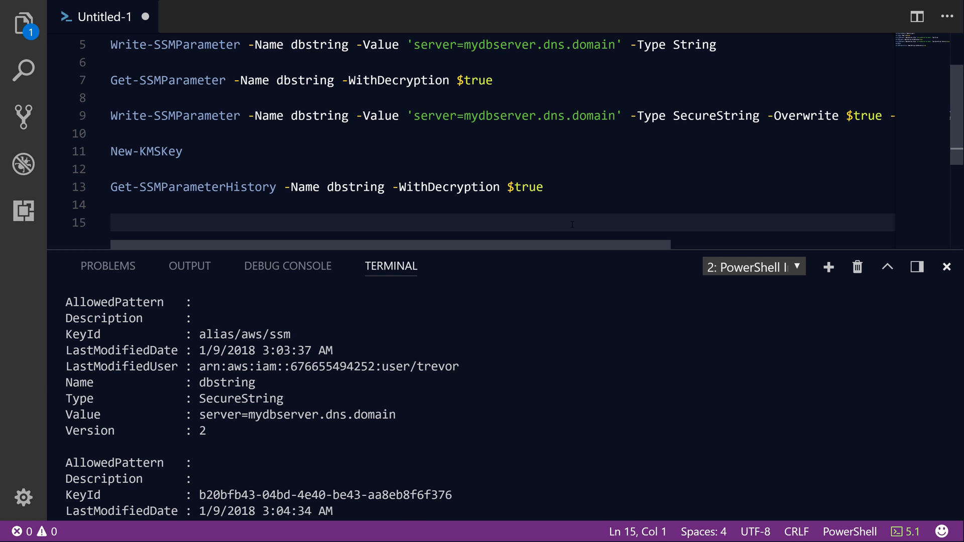
mouse_move(193, 187)
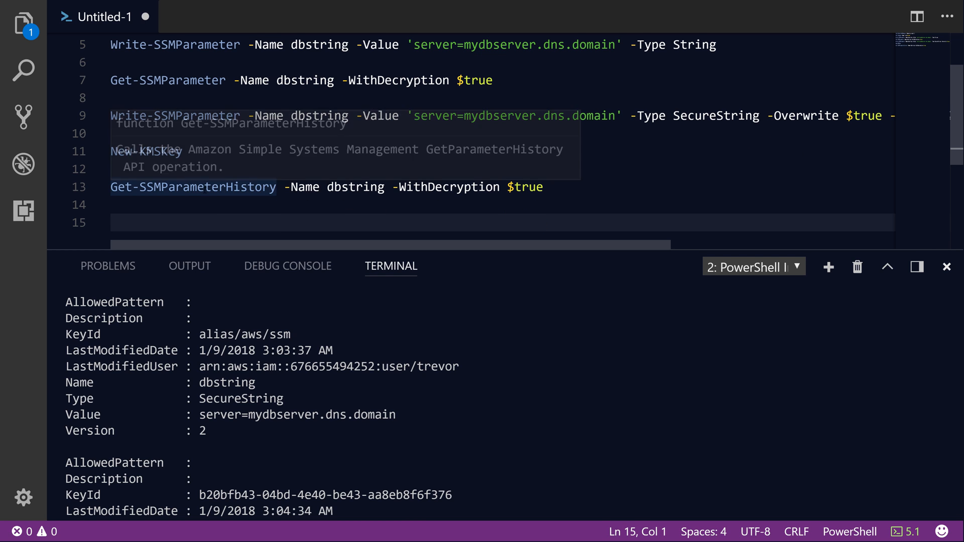
mouse_move(253, 199)
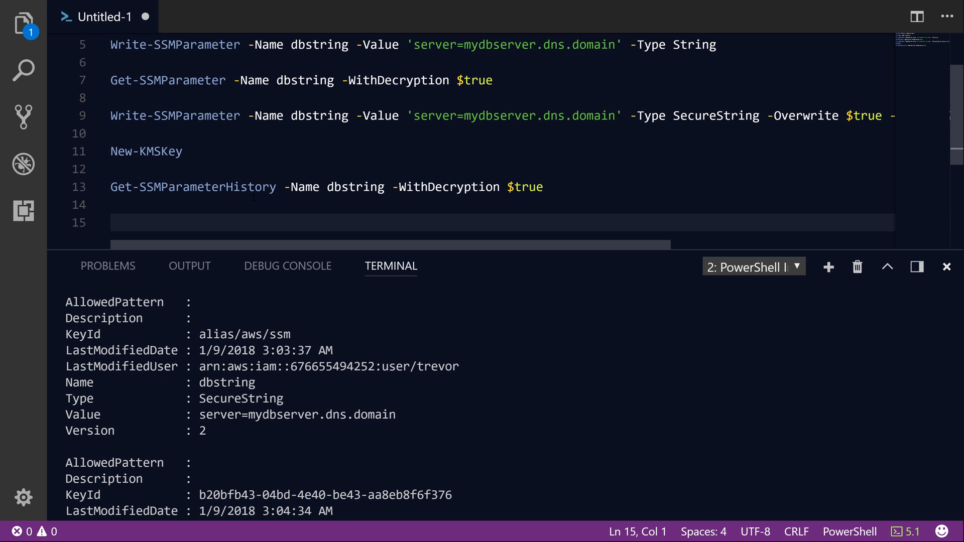
mouse_move(193, 187)
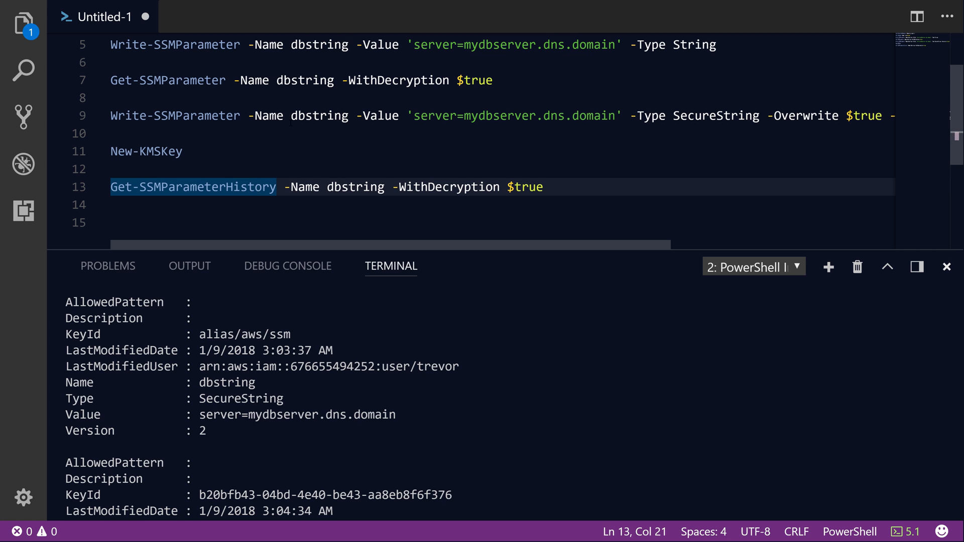
double_click(306, 80)
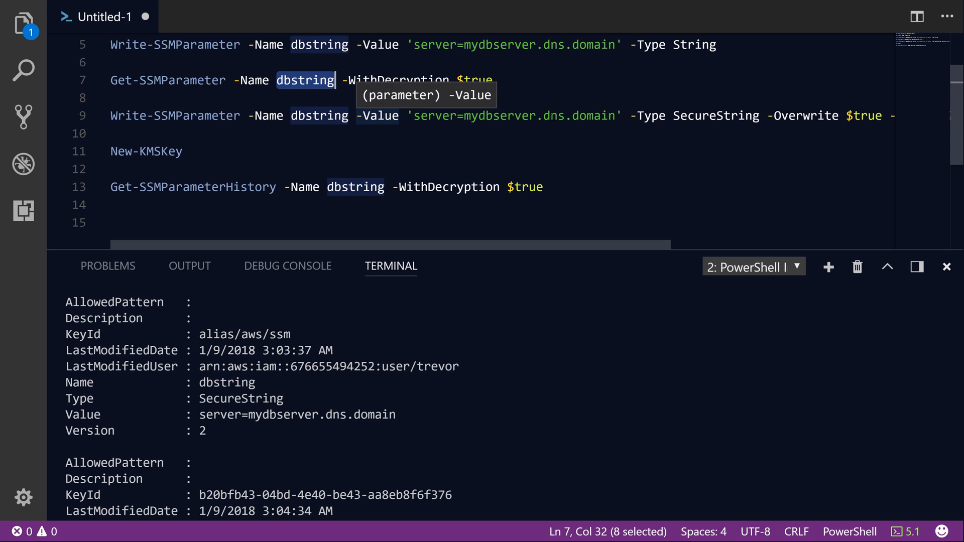
mouse_move(418, 80)
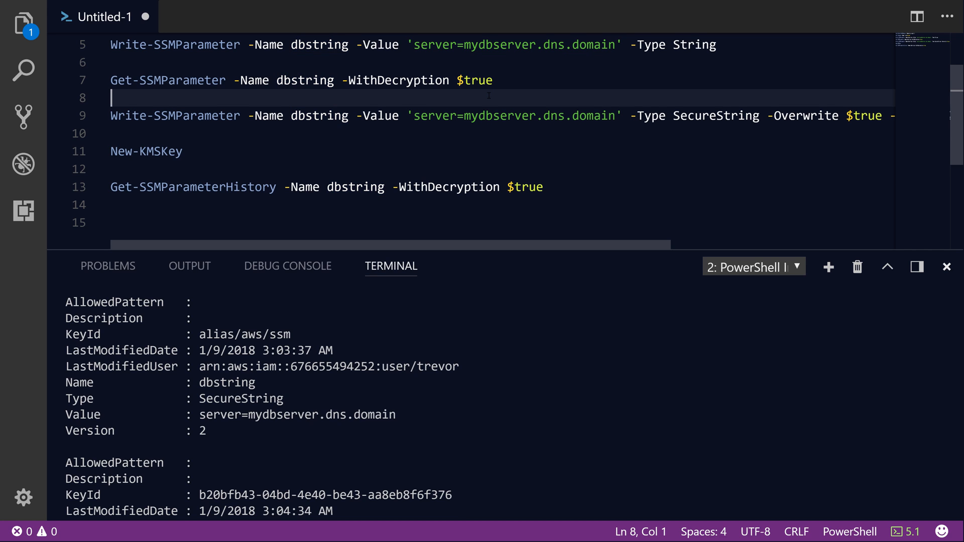
left_click(324, 225)
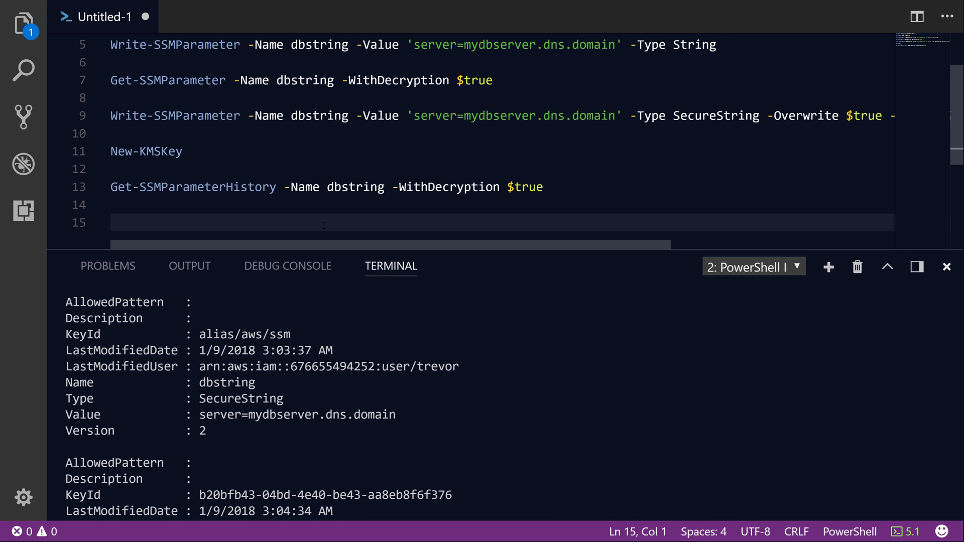
- Write Write-SSMParameter -AllowedPattern 'server=.{2}' -Name mynewdbstring
type("Write-ss")
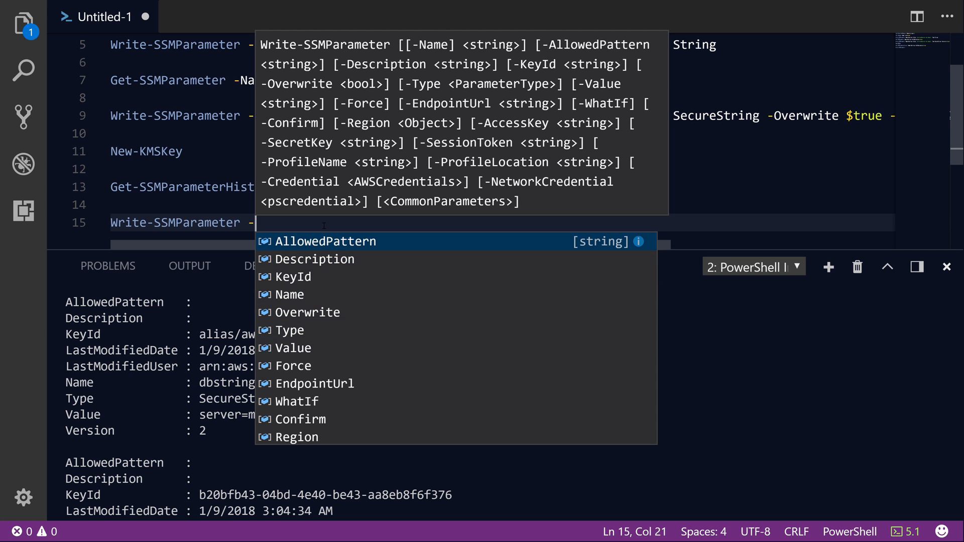
left_click(325, 241)
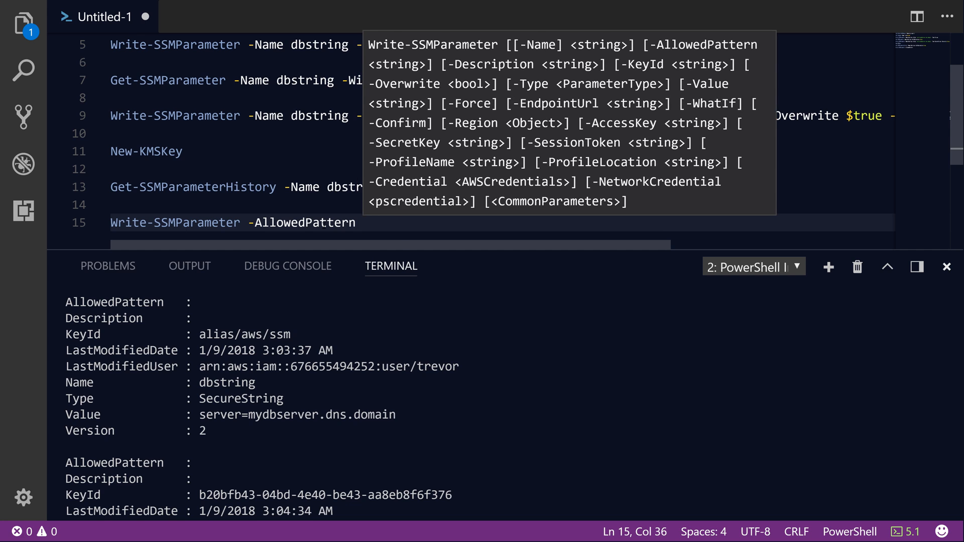
type("''")
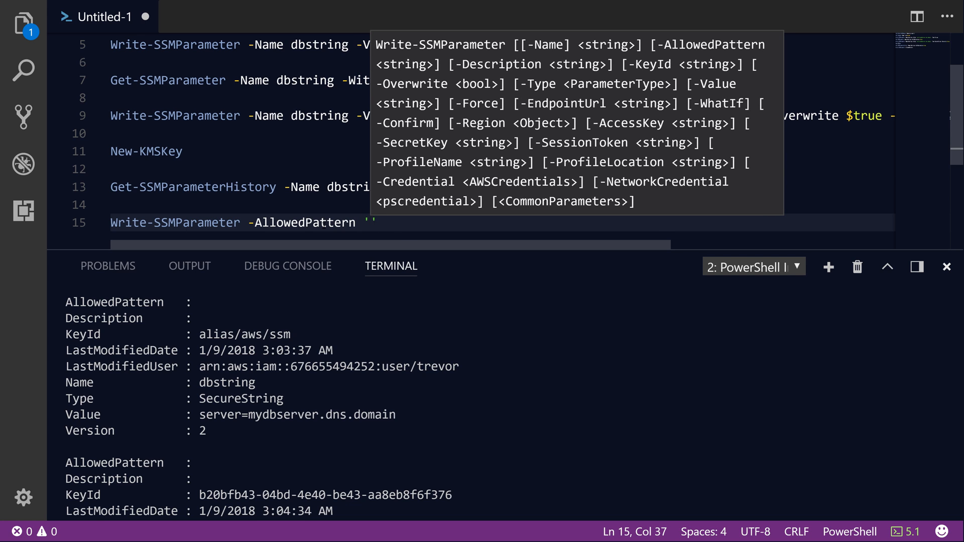
type("server=")
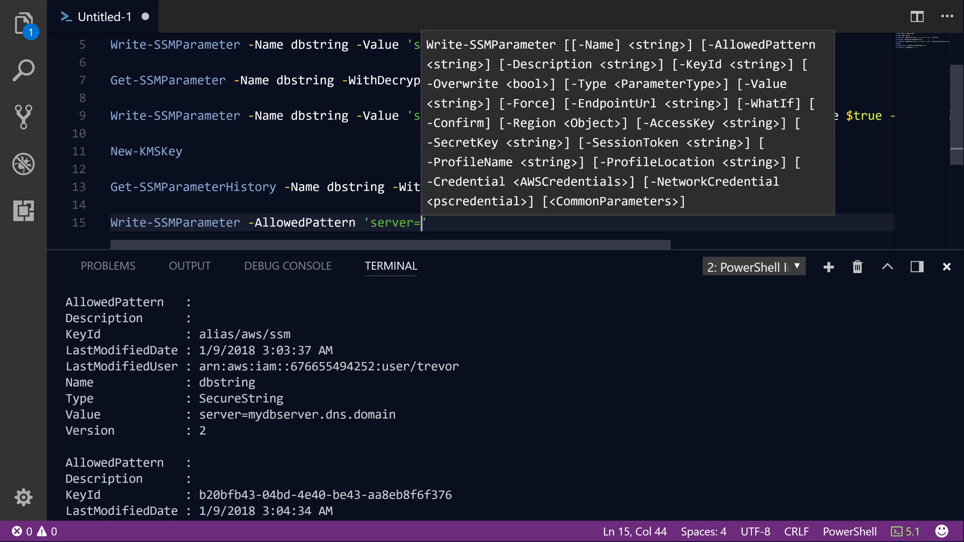
type("IP'")
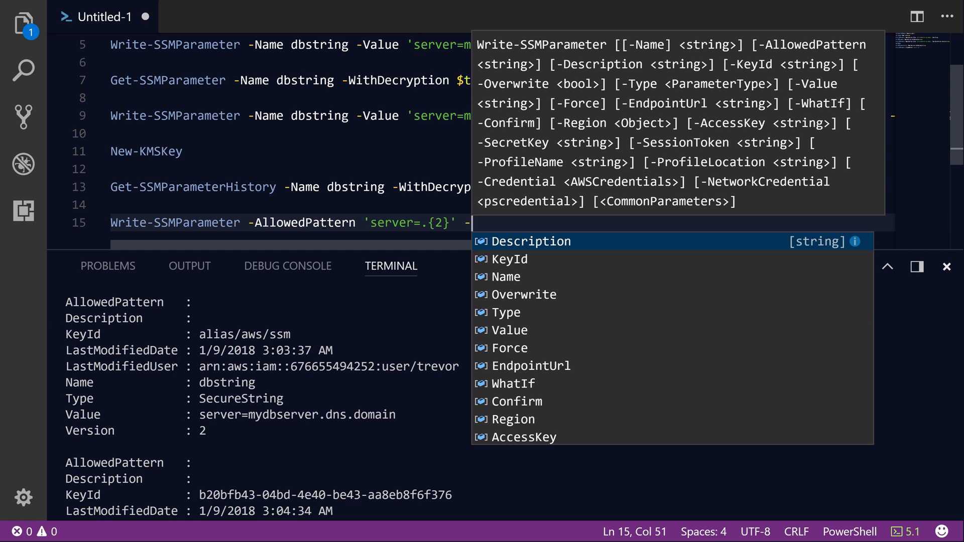
type("-Name m")
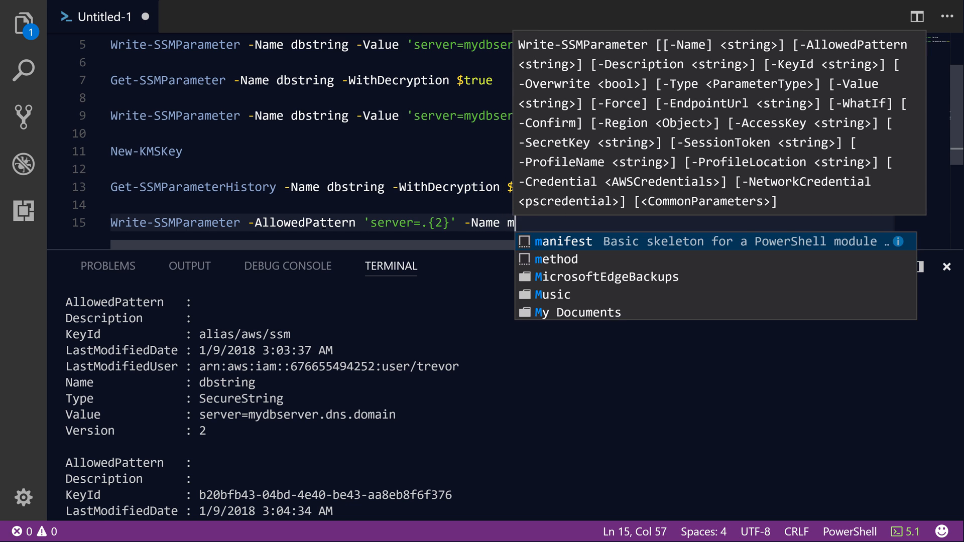
type("ynewdbstring")
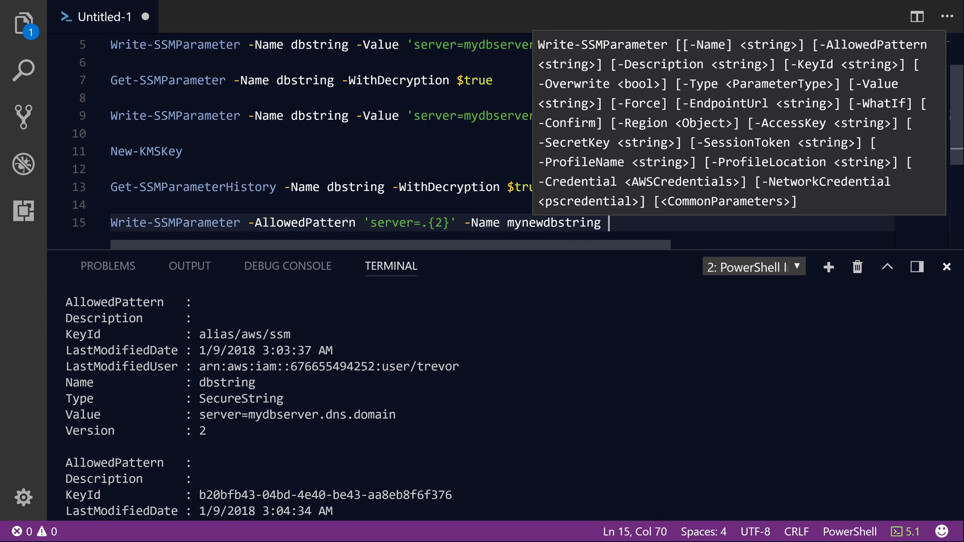
- Add -Type string -Value 'server=1.1.1.1' and run, getting a pattern-mismatch error
type("-Value")
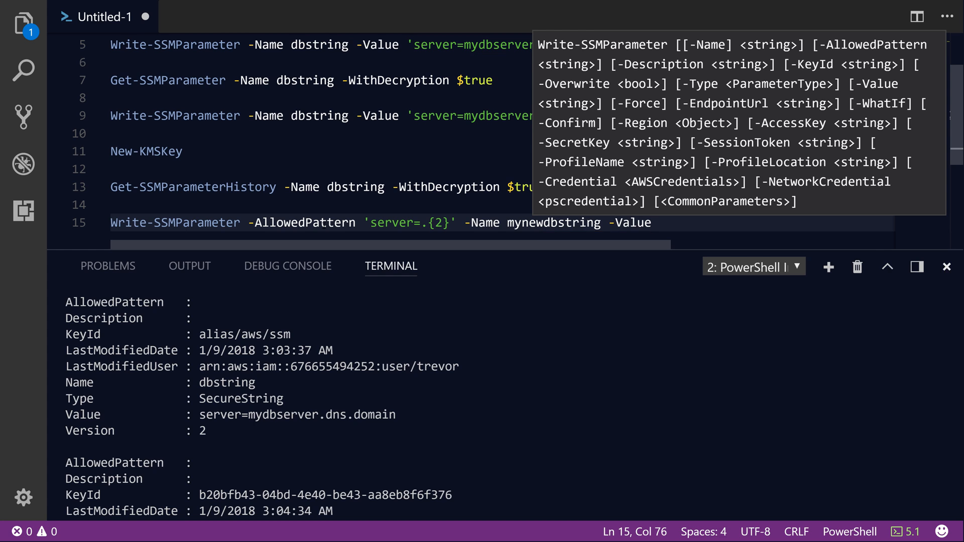
type("-Type string -")
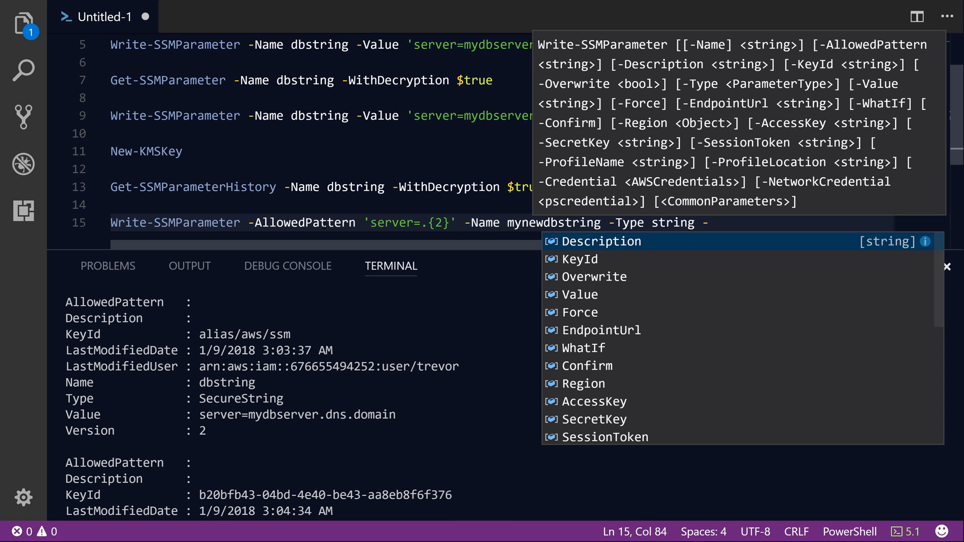
type("Value")
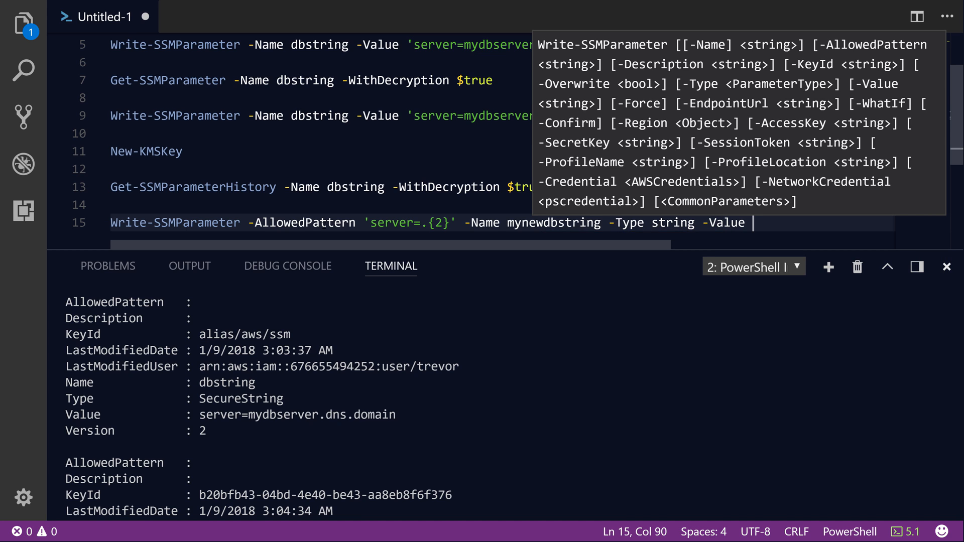
type("server=")
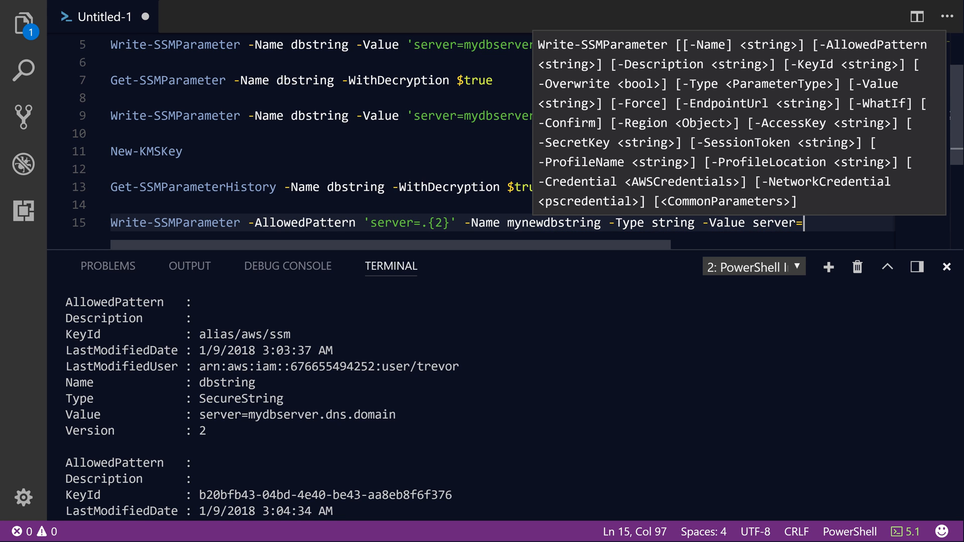
type("1.1.1.1")
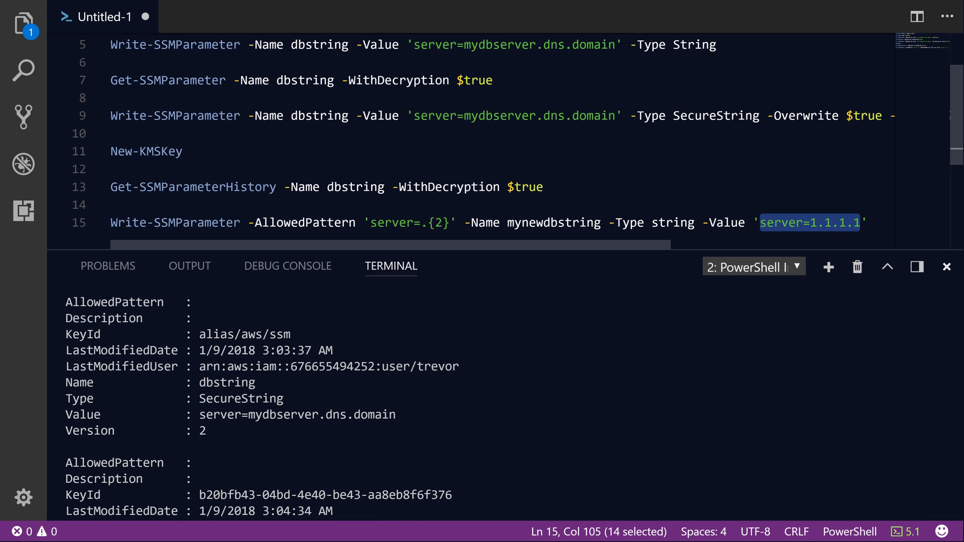
left_click(762, 222)
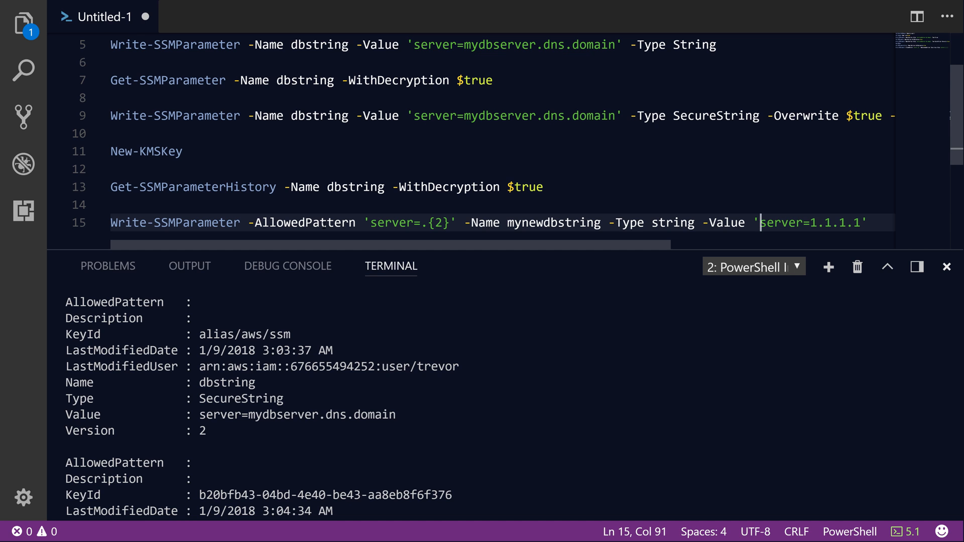
key("Enter")
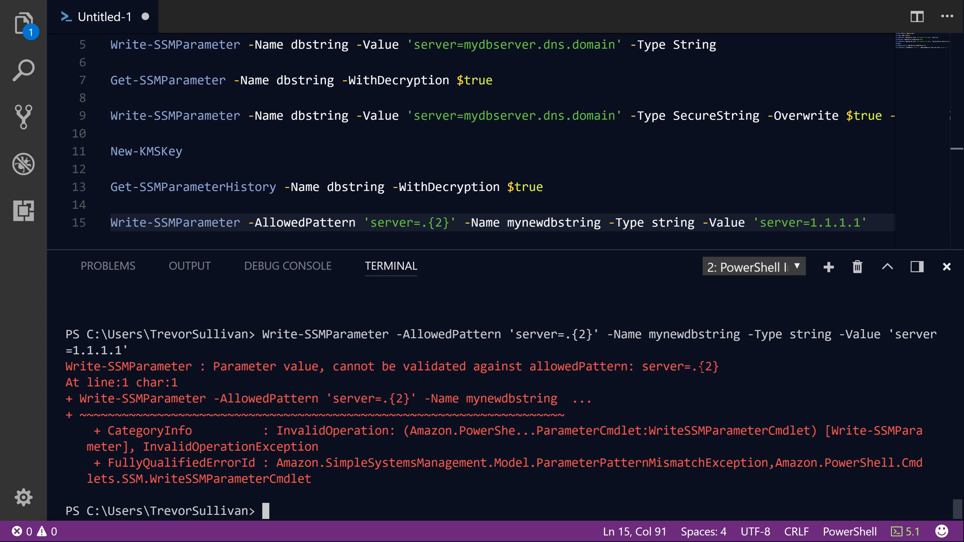
mouse_move(736, 275)
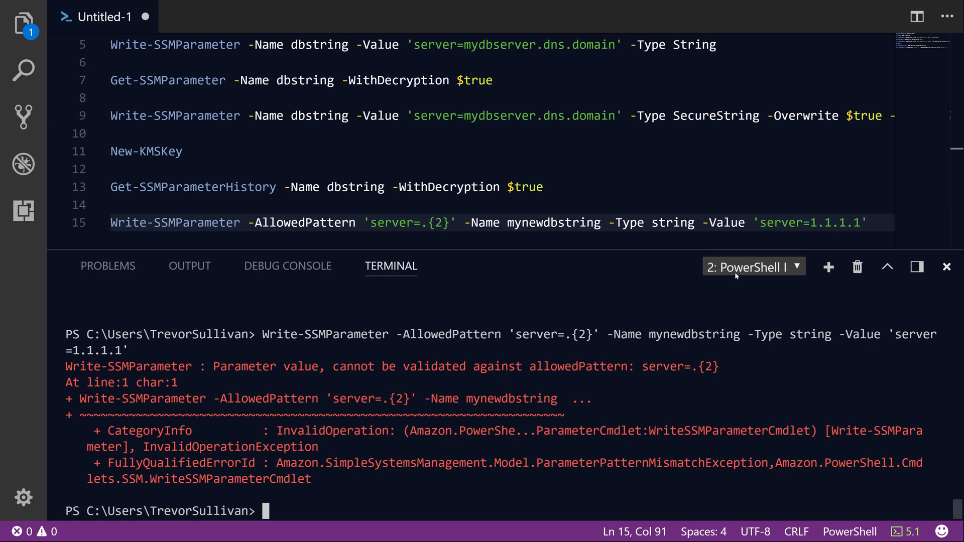
- Replace 1.1.1.1 with ip so the value 'server=ip' matches and the parameter stores
double_click(836, 223)
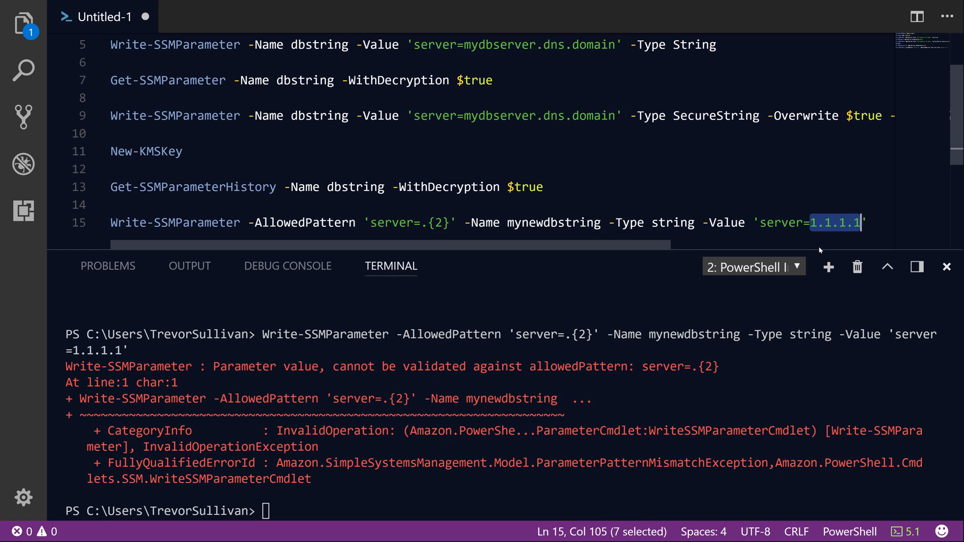
type("ip")
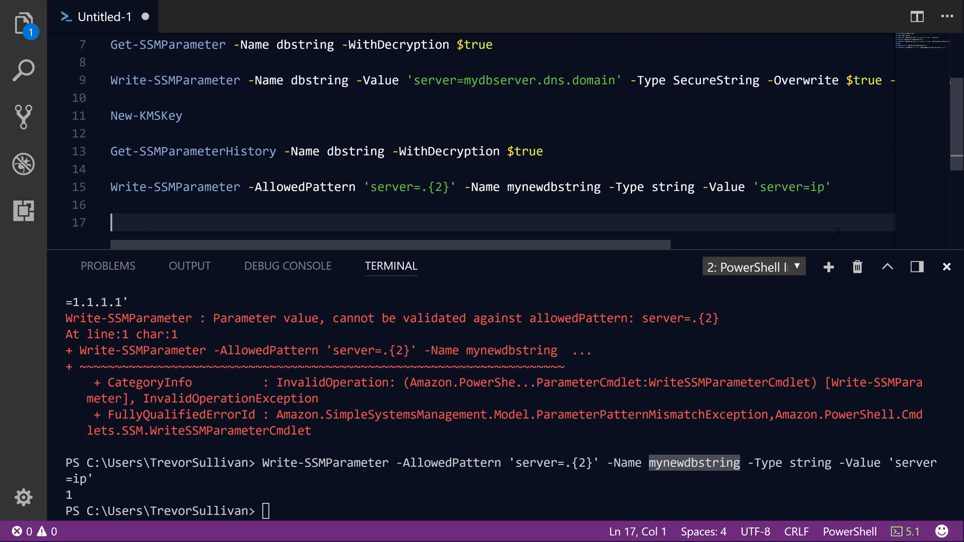
- Run Get-SSMParameterList | Format-Table -AutoSize on line 17 to list parameters as a table
type("get-")
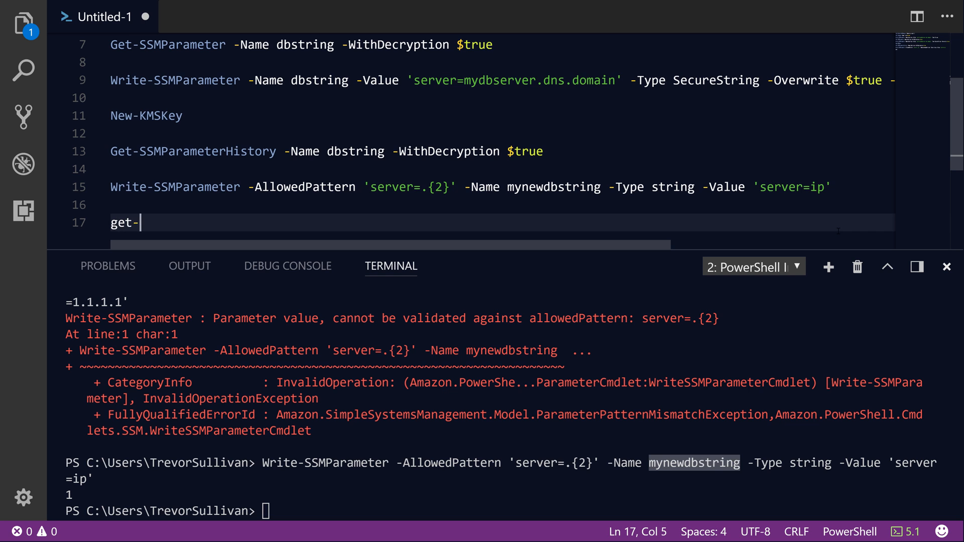
type("ssmpara")
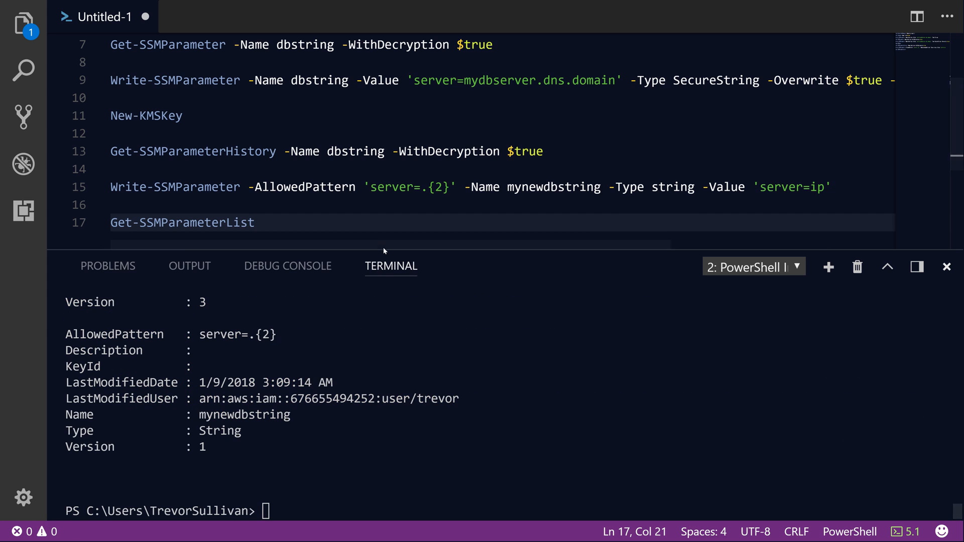
mouse_move(294, 244)
type(" | Format-T")
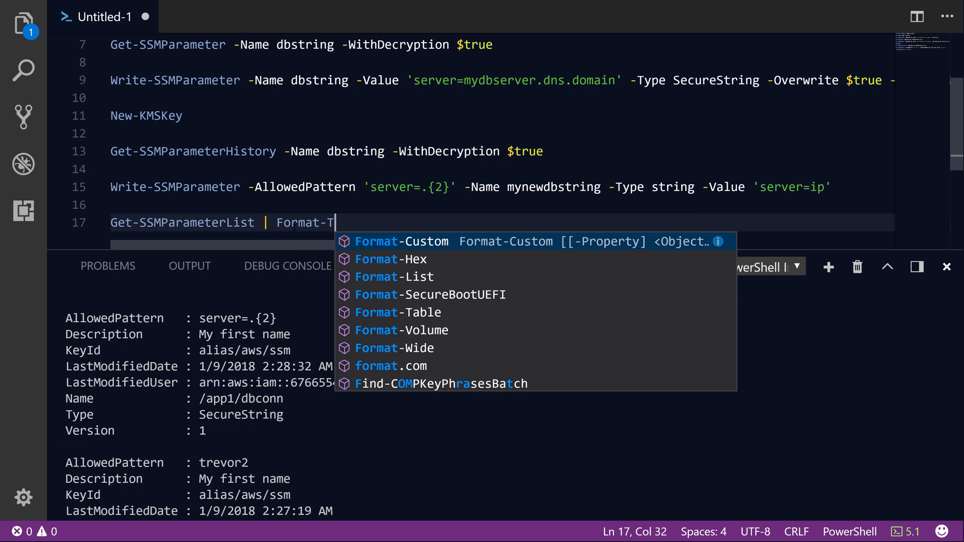
type("able -AutoSize")
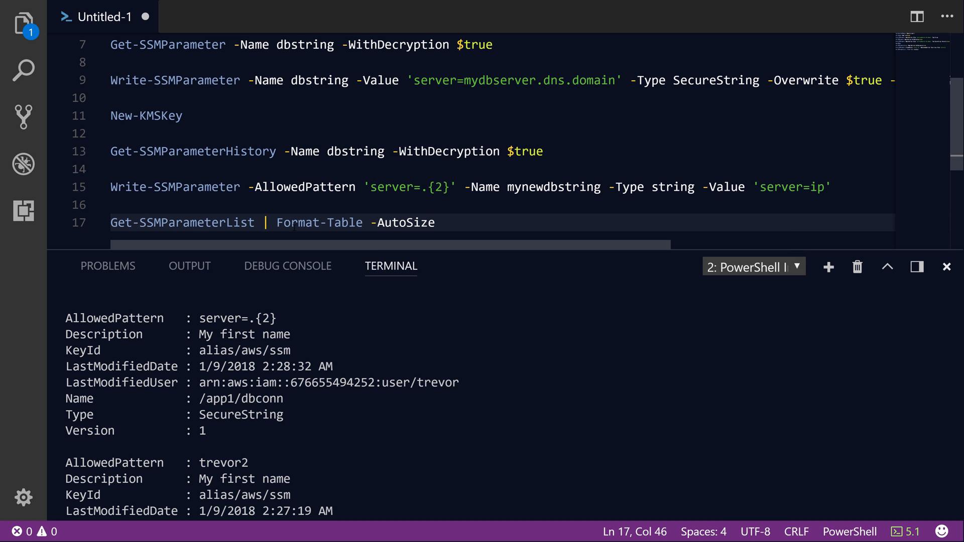
key("Enter")
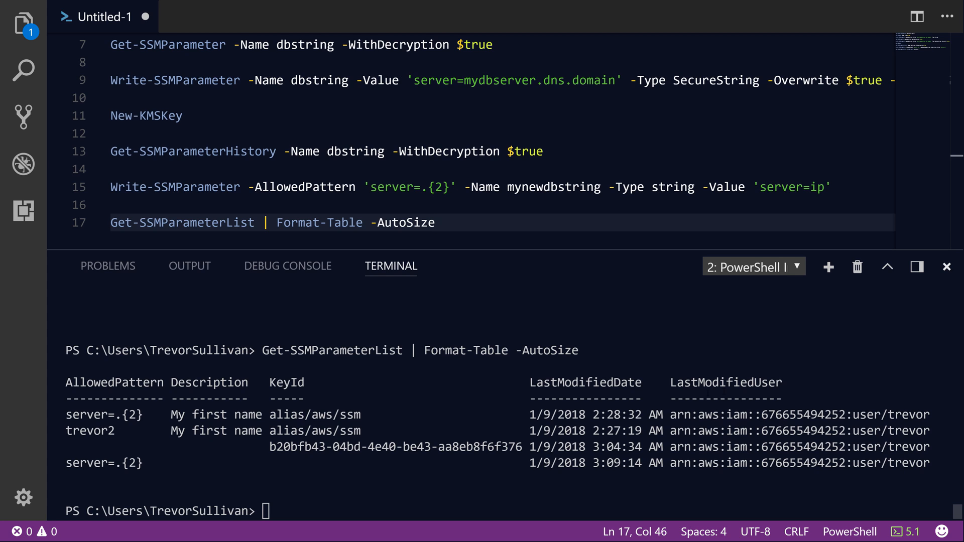
- Highlight the AllowedPattern parameter on line 15 for emphasis
left_click(436, 223)
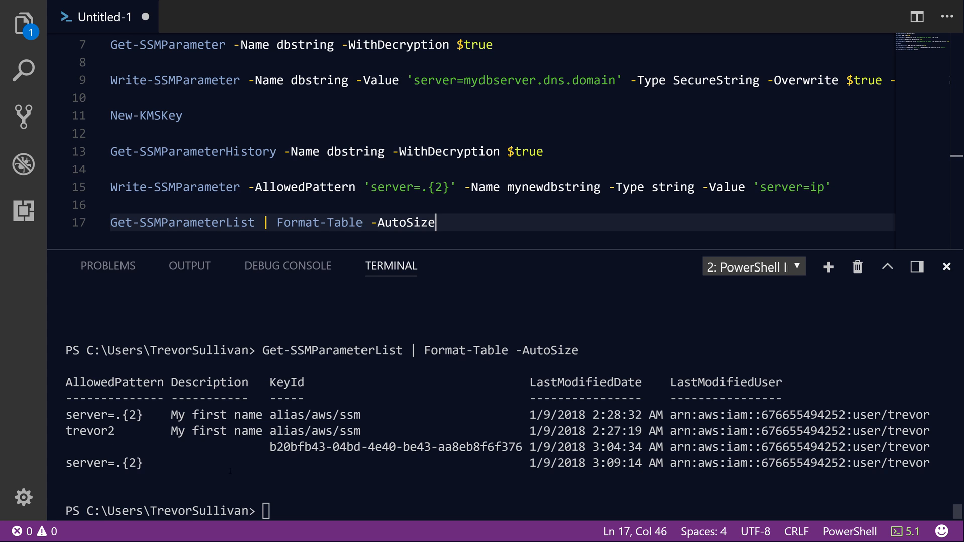
left_click(298, 187)
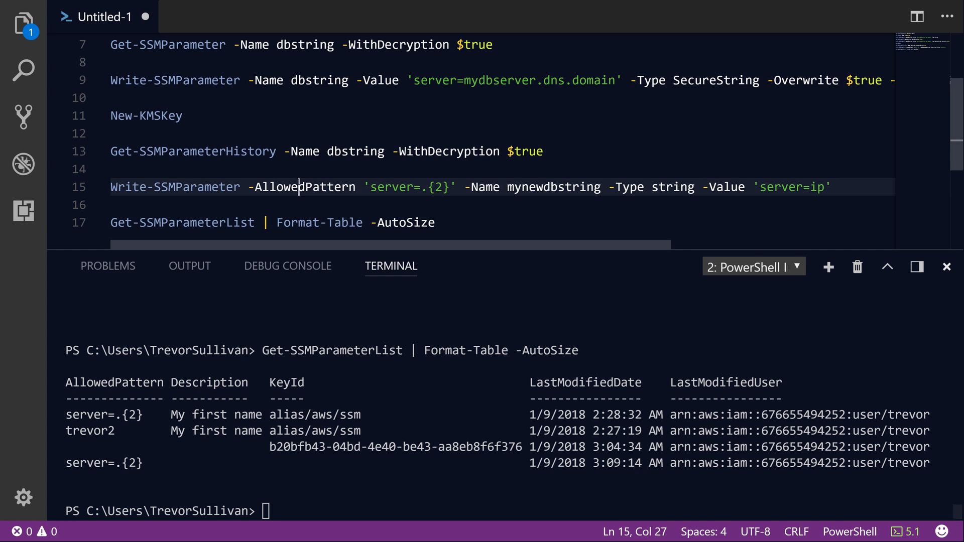
double_click(300, 187)
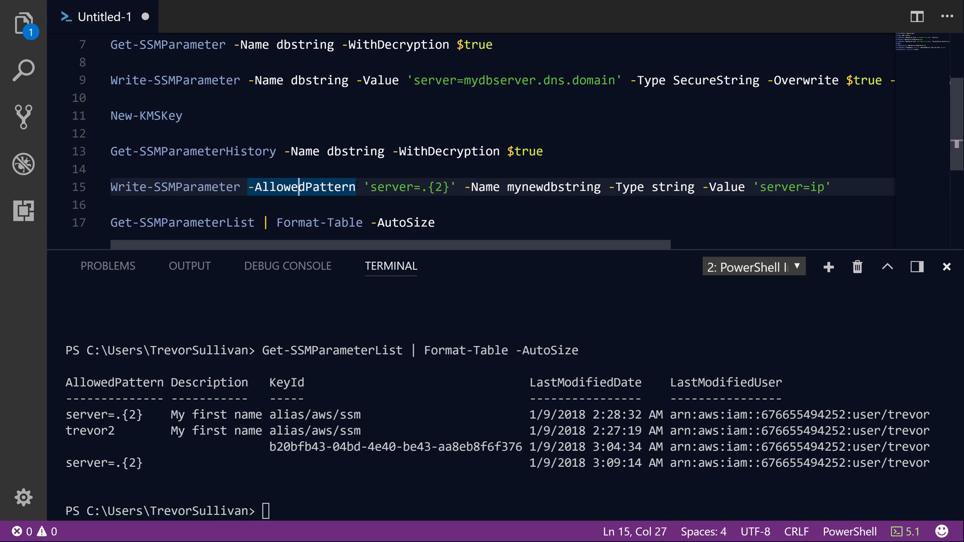